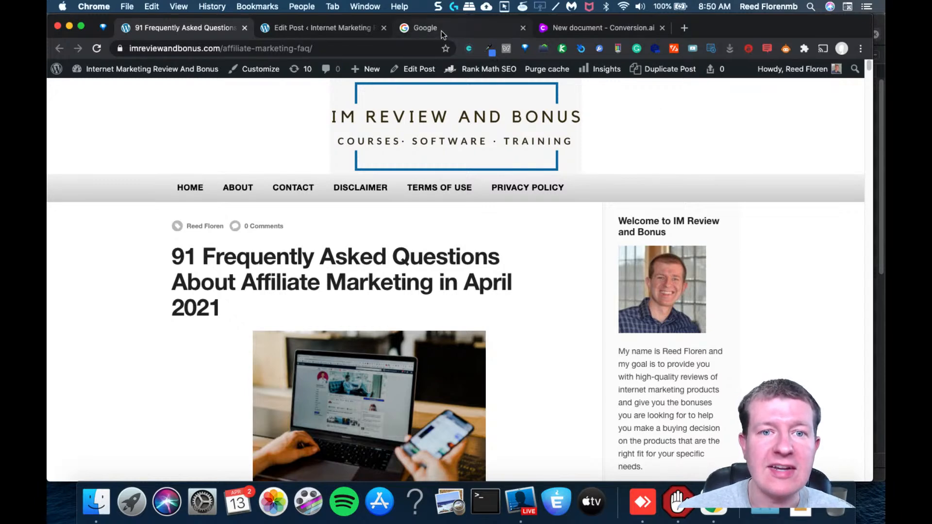
# Search Google for 'seo minion' and open the seominion.com result
pyautogui.click(425, 28)
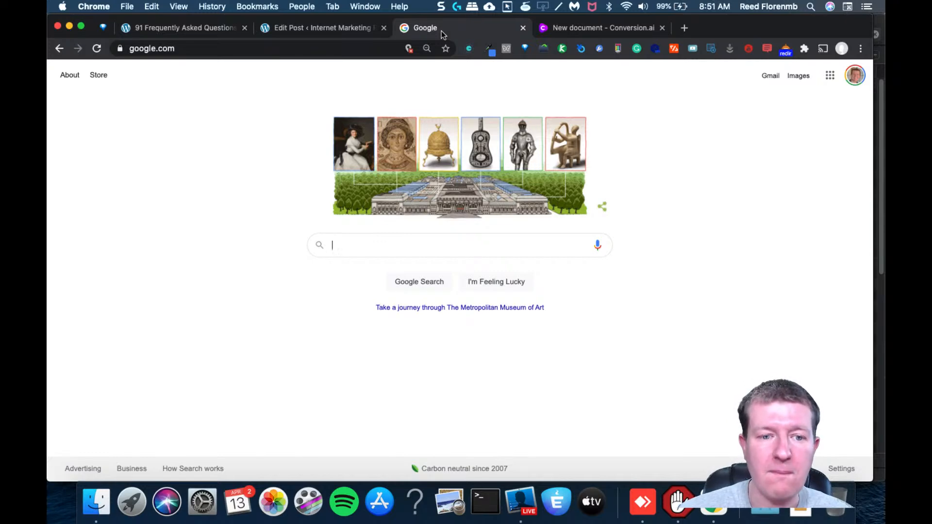
pyautogui.write('seo minion')
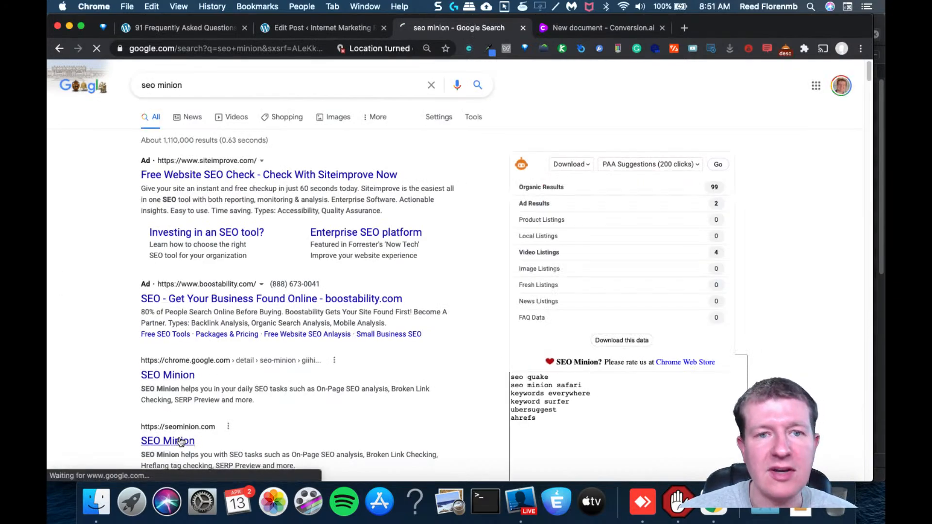
pyautogui.click(167, 440)
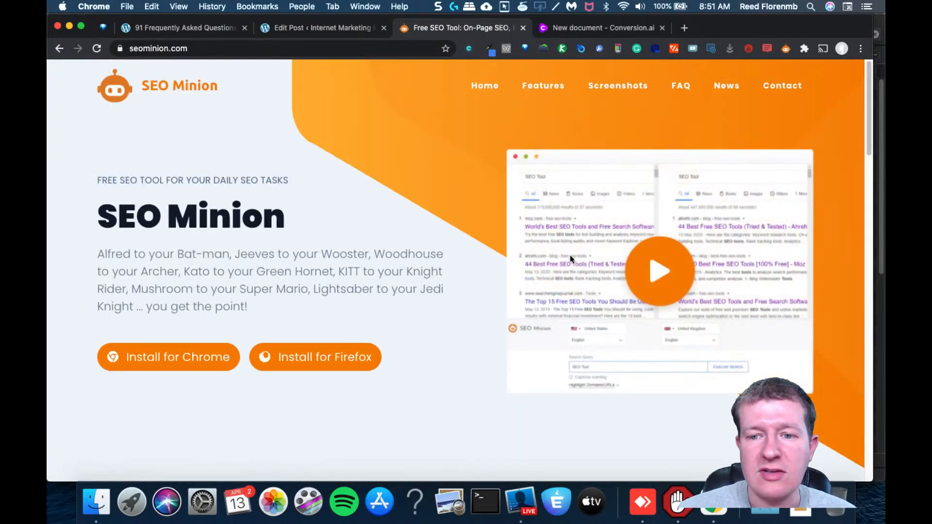
pyautogui.moveTo(385, 293)
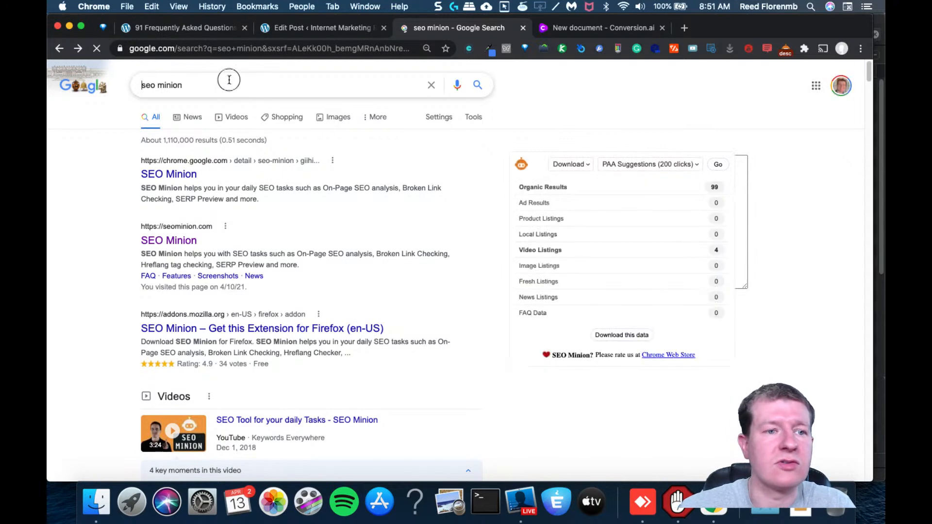
# Search 'email marketing' and export PAA Suggestions (10 clicks) with SEO Minion
pyautogui.write('email')
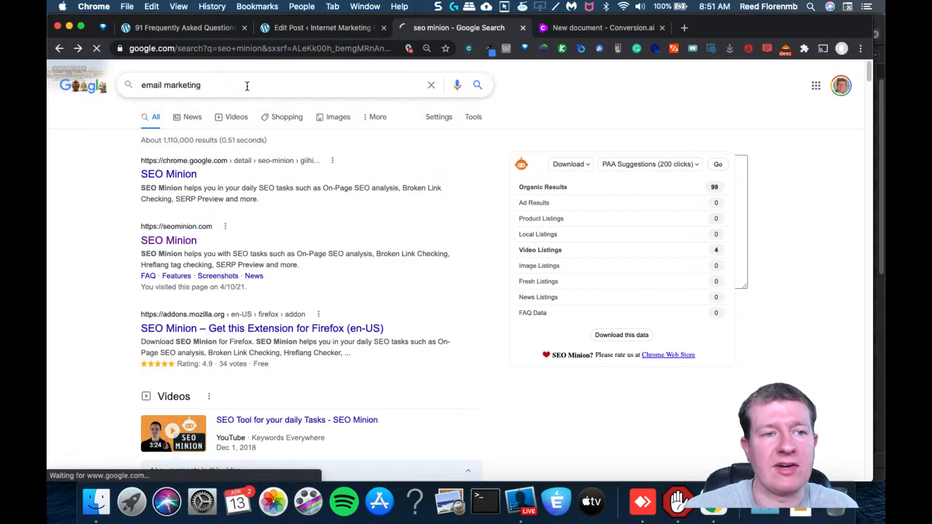
pyautogui.press('Enter')
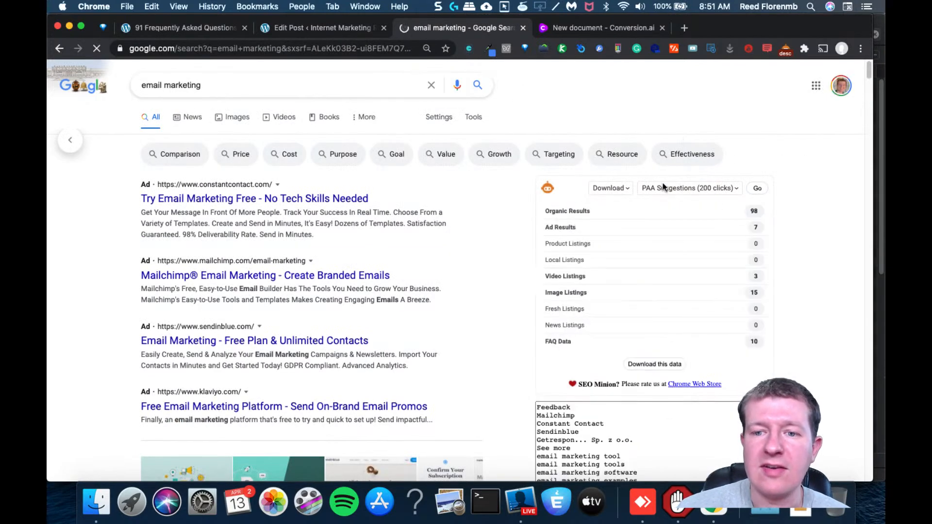
pyautogui.click(688, 188)
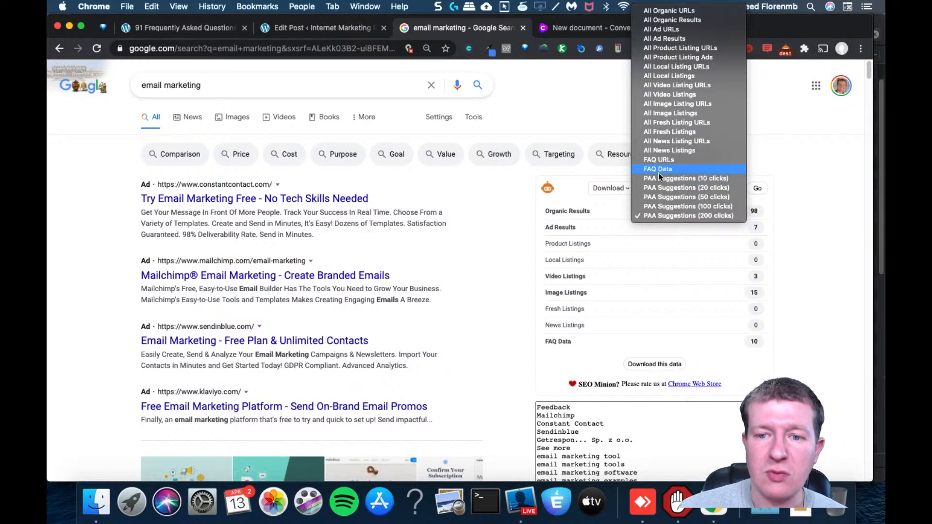
pyautogui.moveTo(686, 178)
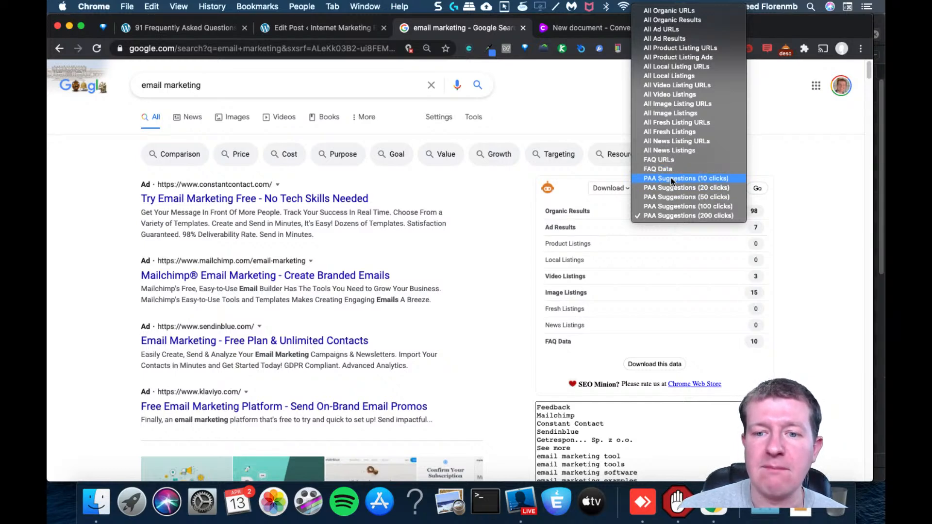
pyautogui.click(687, 215)
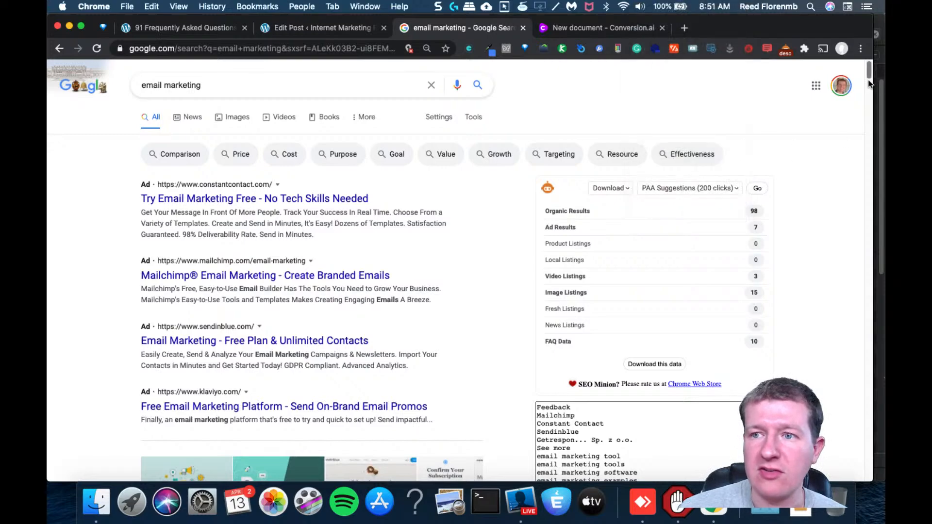
pyautogui.scroll(-3)
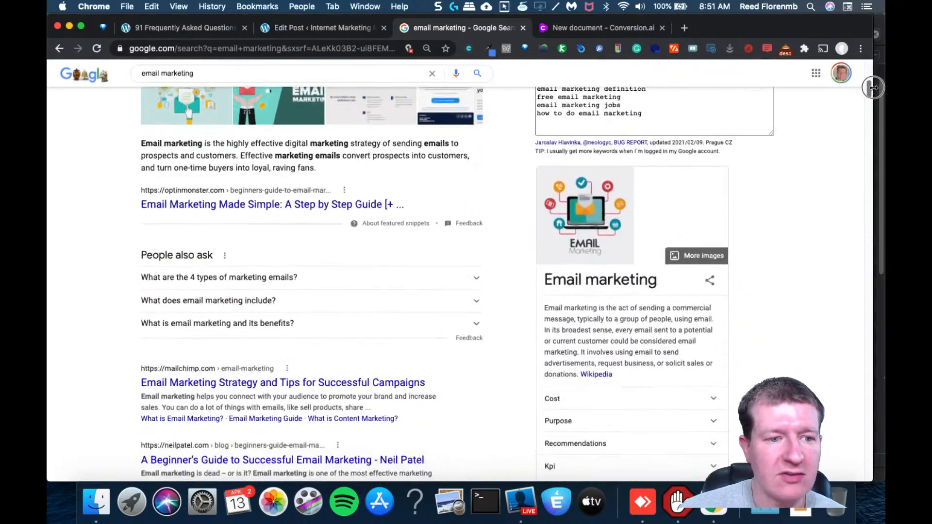
pyautogui.scroll(-3)
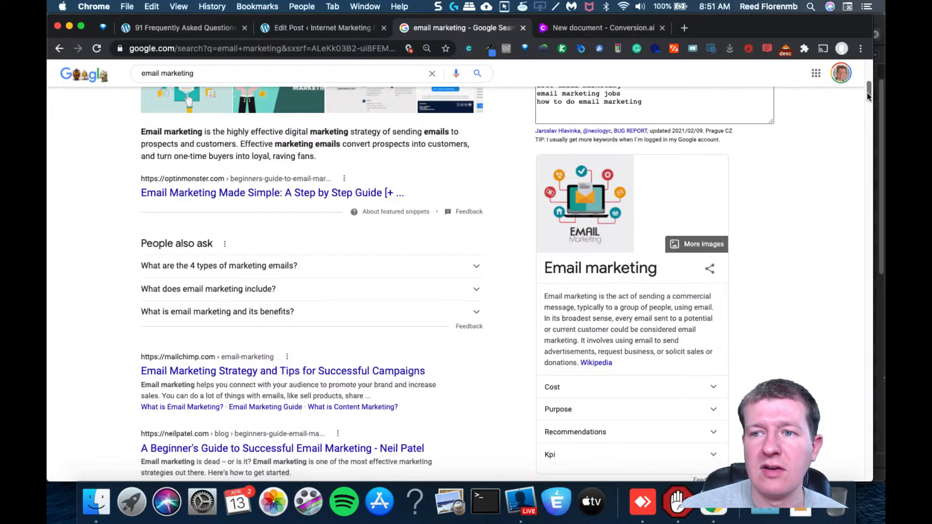
pyautogui.scroll(3)
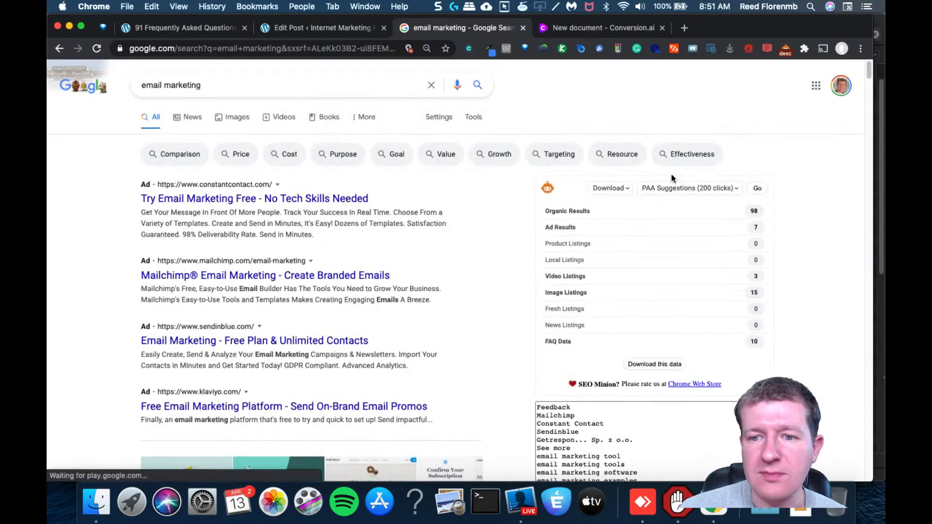
pyautogui.click(687, 188)
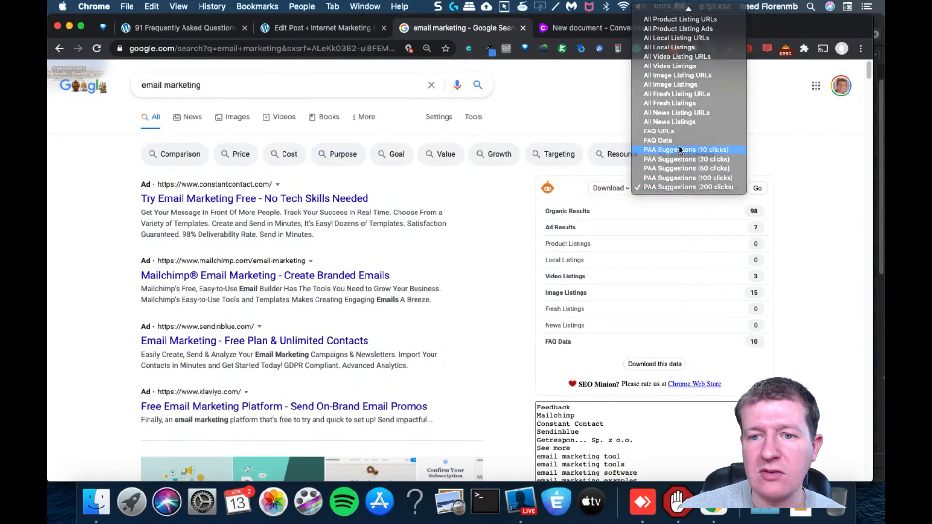
pyautogui.click(685, 149)
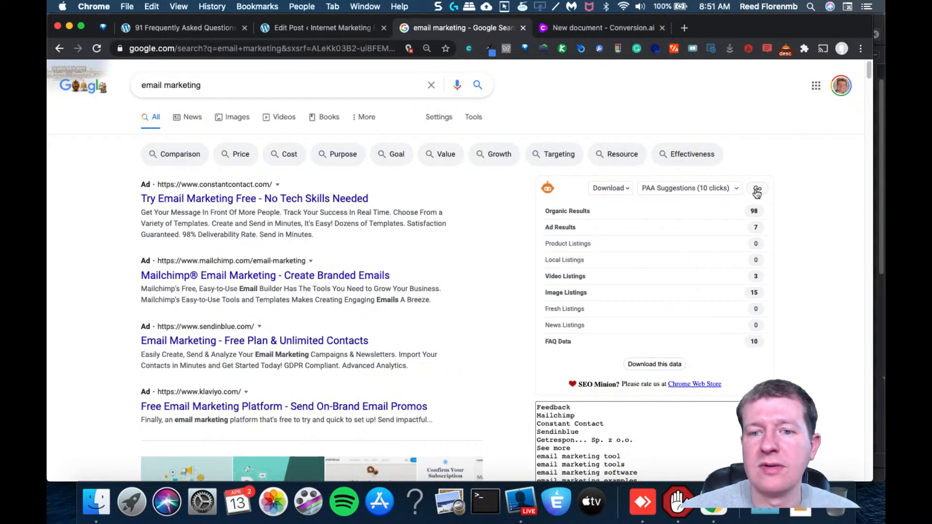
pyautogui.click(757, 189)
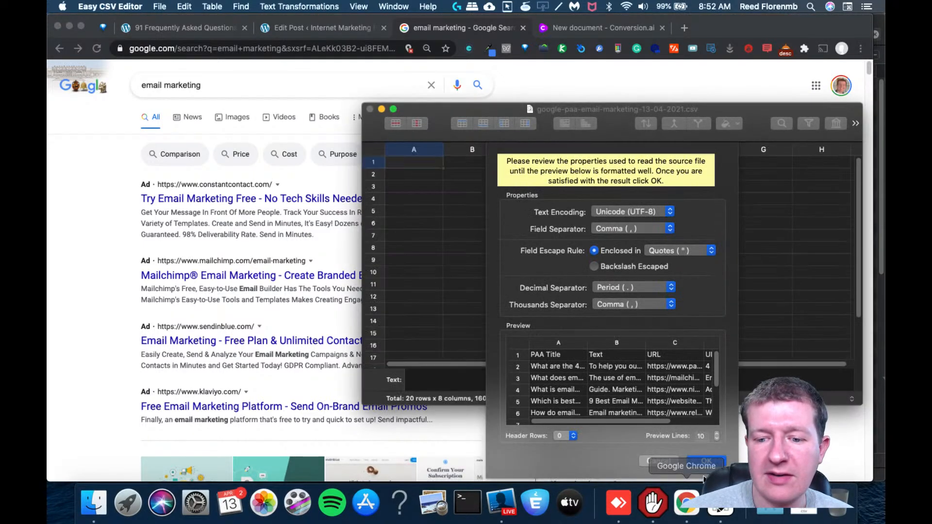
# Import the People Also Ask CSV and sort selected rows by column A, ascending A to Z
pyautogui.click(705, 463)
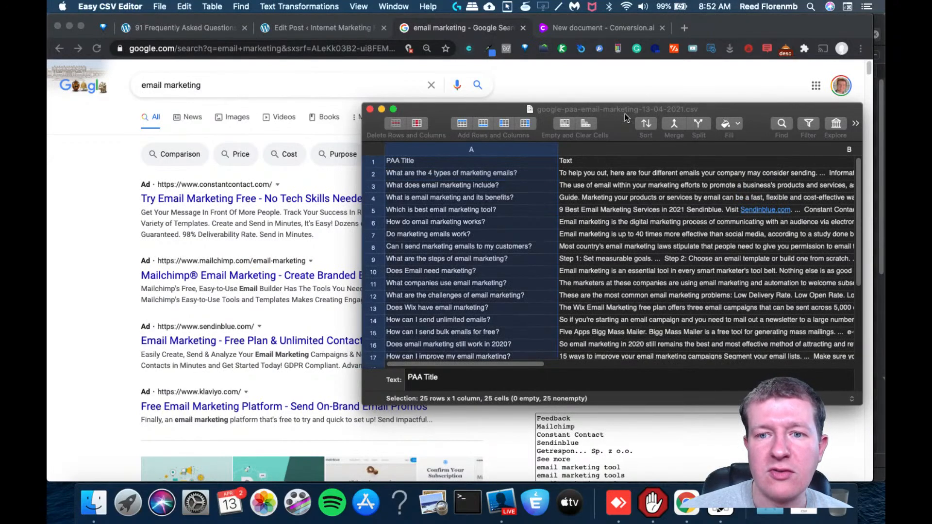
pyautogui.click(645, 124)
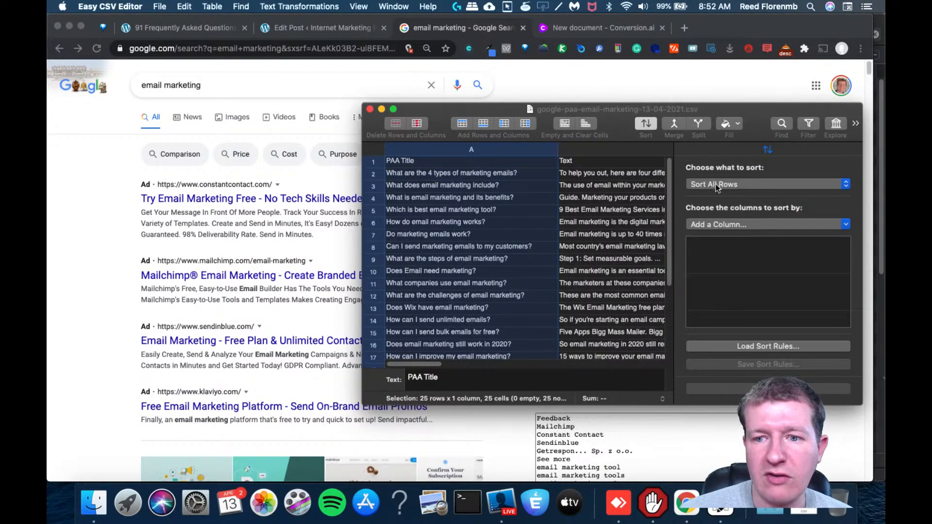
pyautogui.click(767, 184)
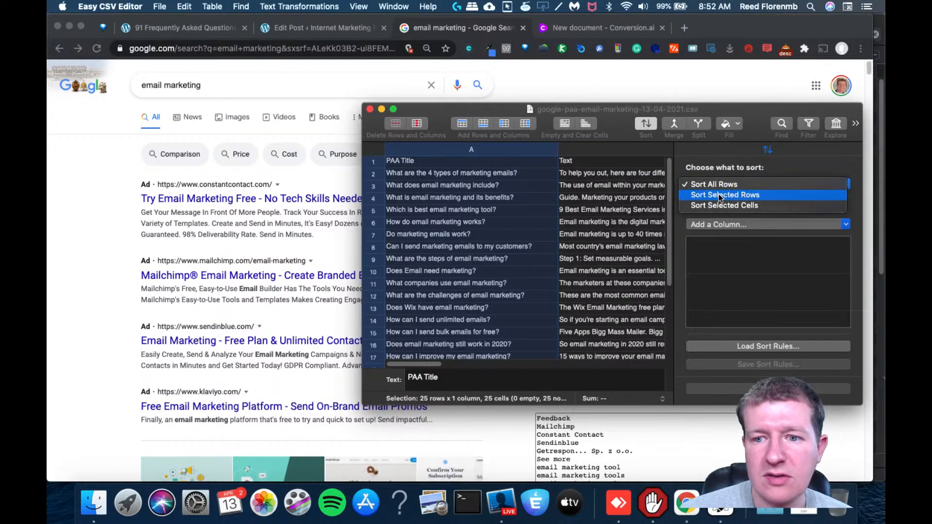
pyautogui.click(724, 194)
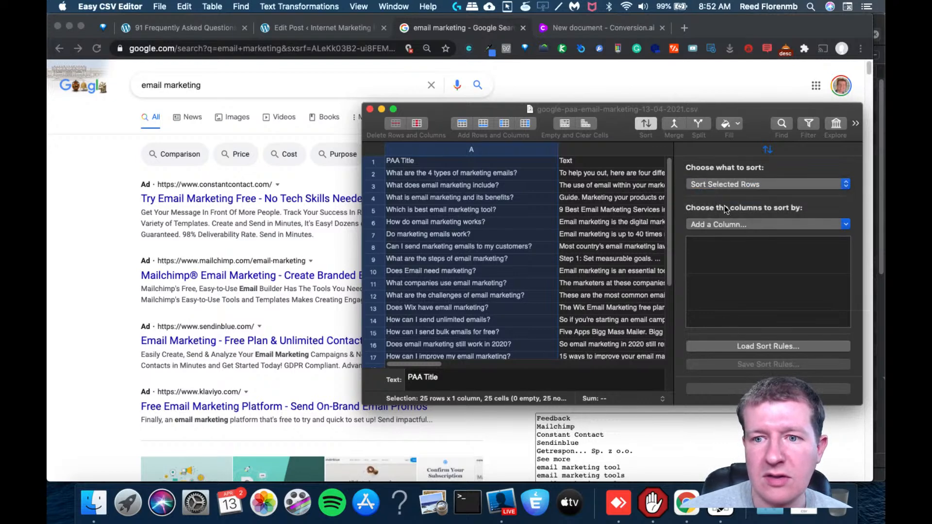
pyautogui.click(766, 225)
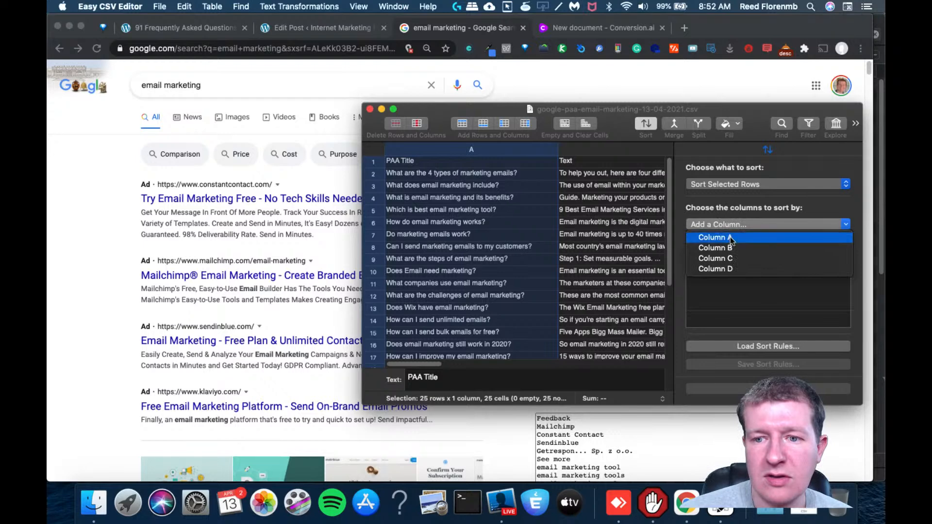
pyautogui.click(712, 237)
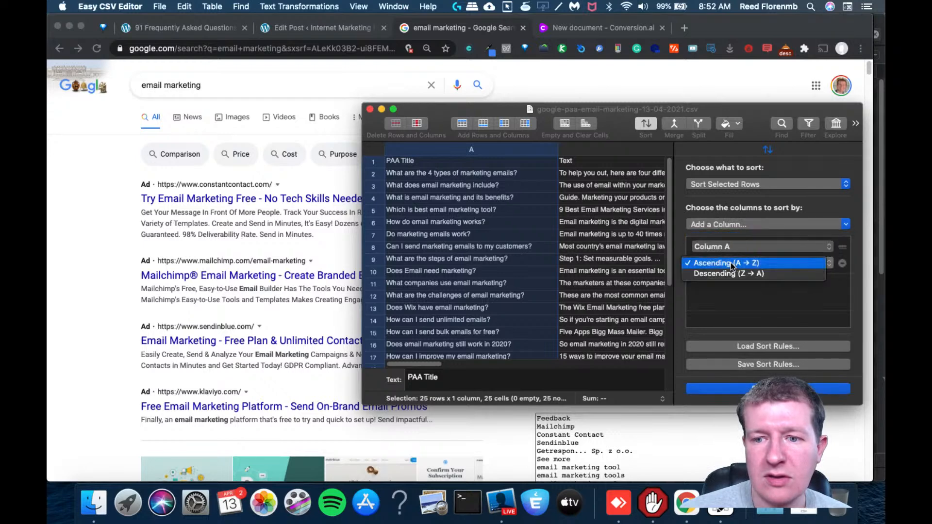
pyautogui.click(725, 262)
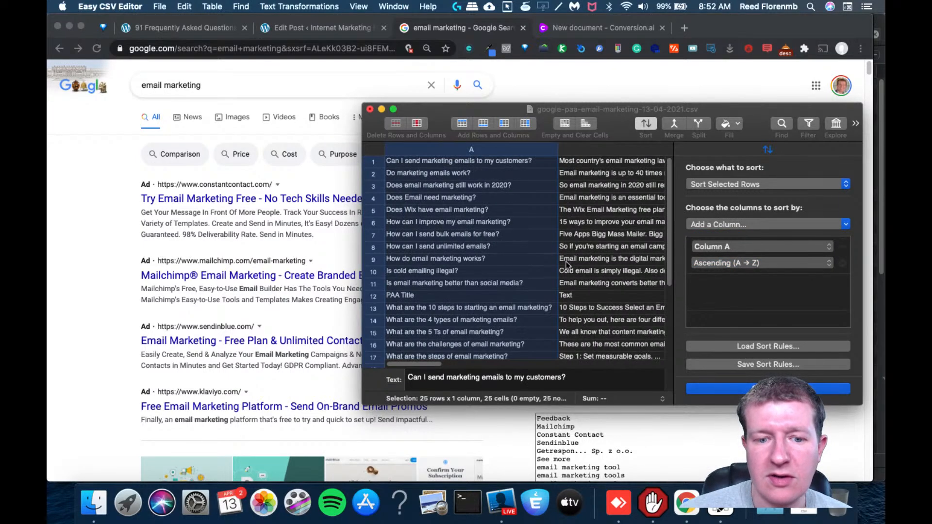
pyautogui.scroll(-3)
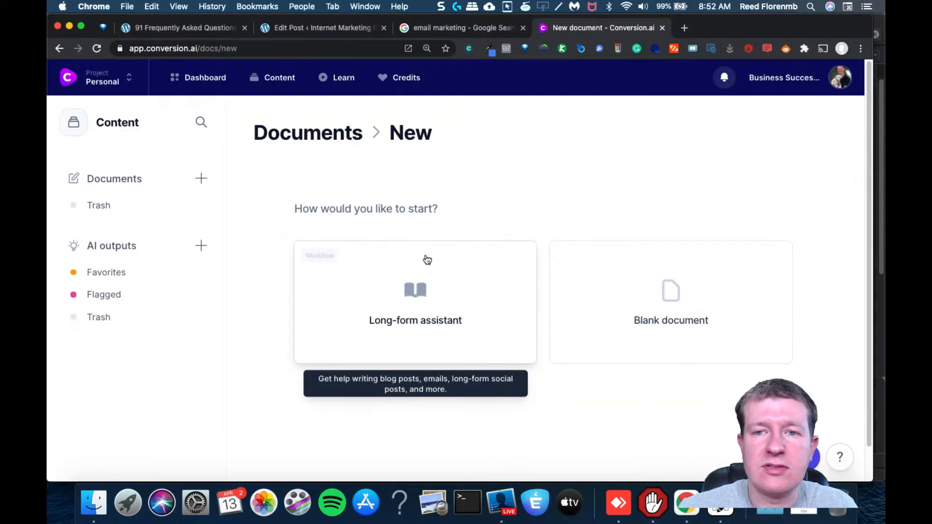
# Describe a blog post answering frequently asked questions about email marketing, then generate title ideas
pyautogui.click(415, 302)
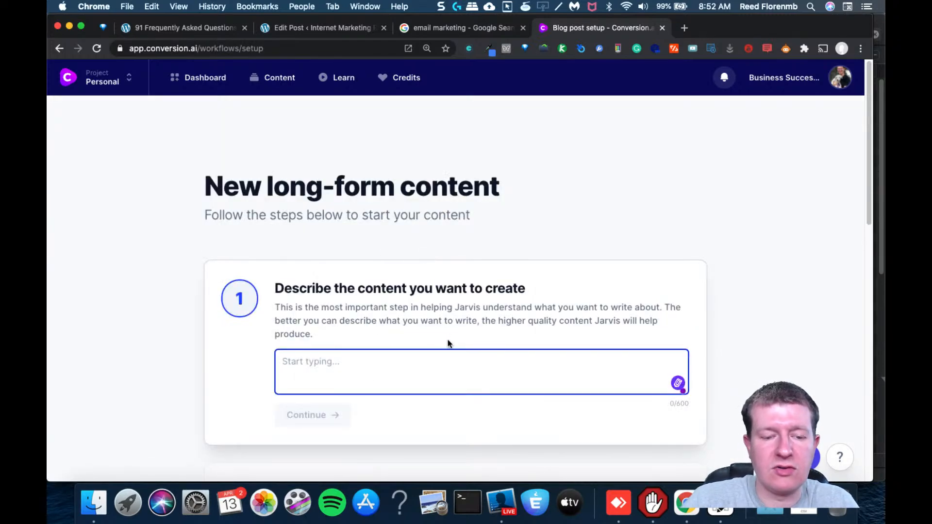
pyautogui.write('write a blog post abo')
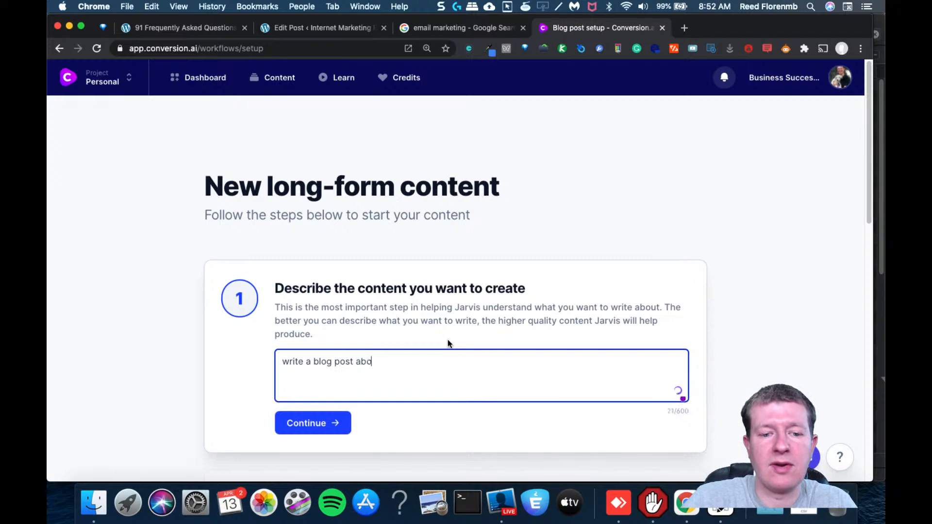
pyautogui.press('backspace')
pyautogui.write('nswering fre')
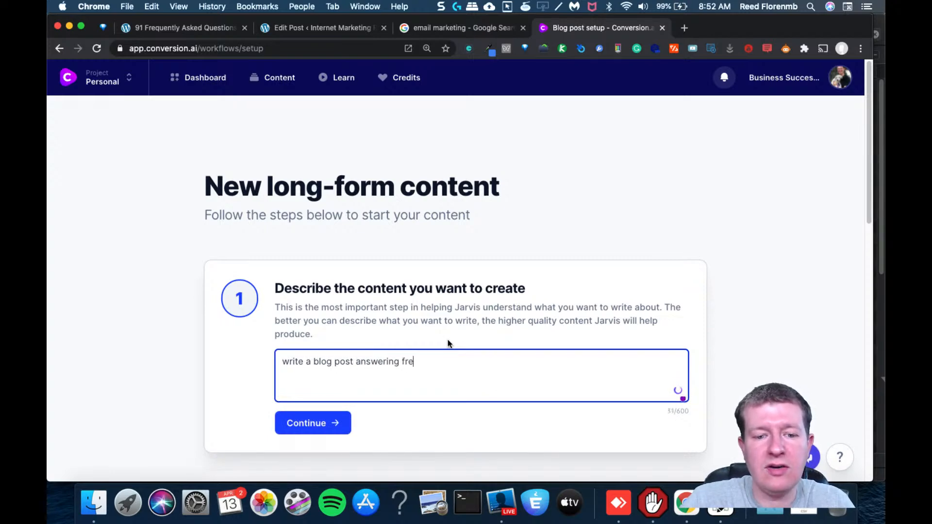
pyautogui.write('quently asked q')
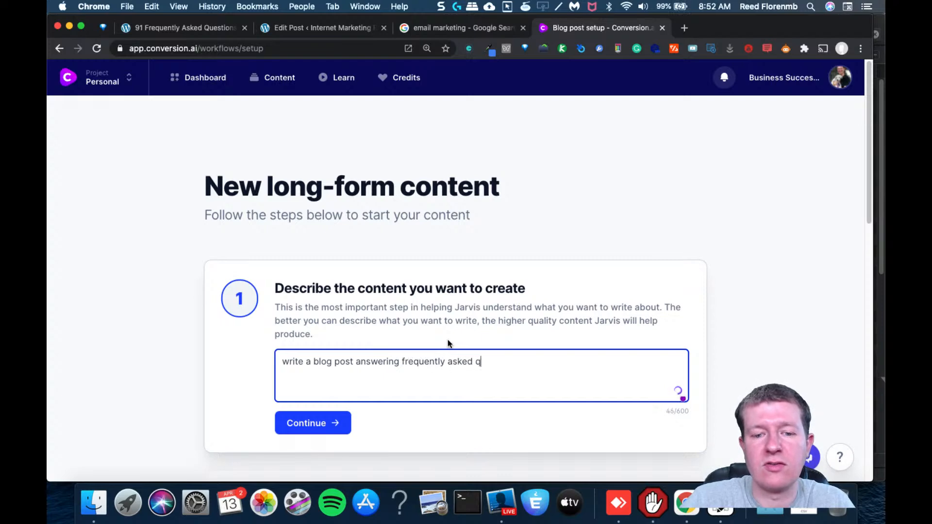
pyautogui.write('uestions about email m')
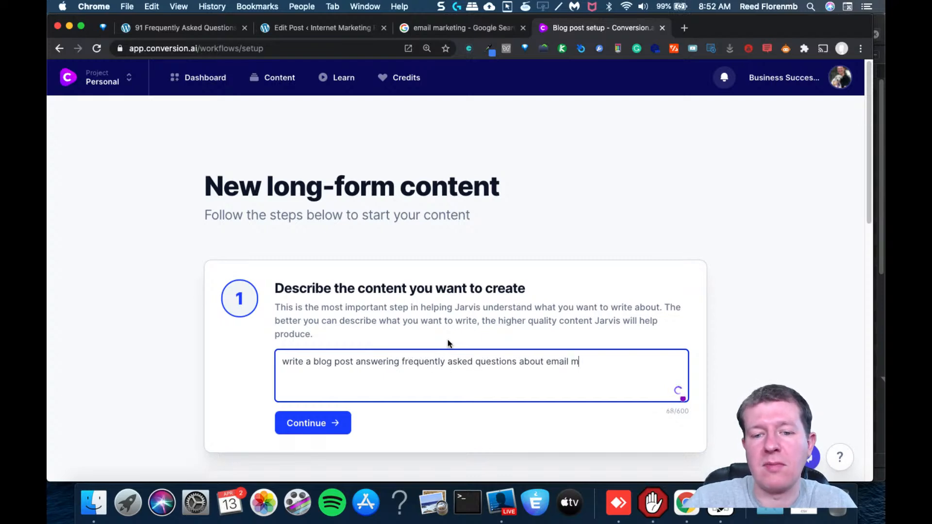
pyautogui.click(312, 422)
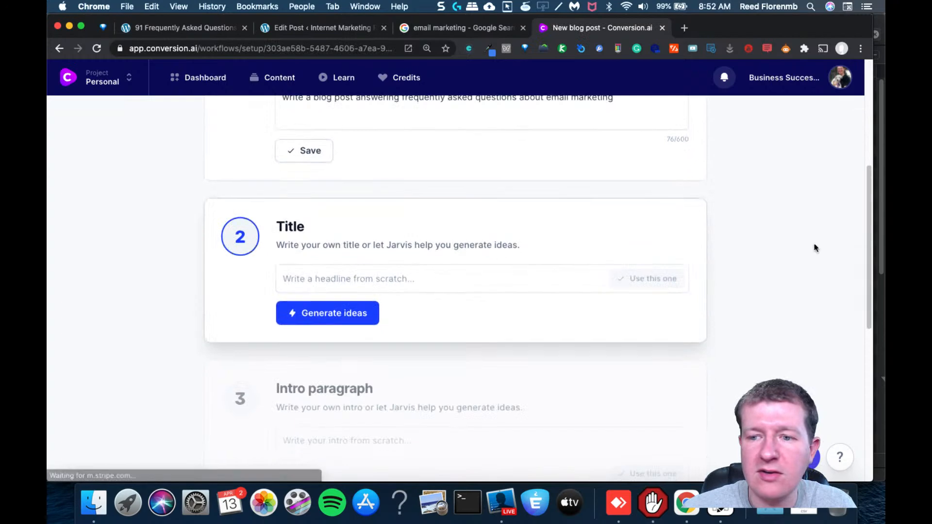
pyautogui.click(326, 313)
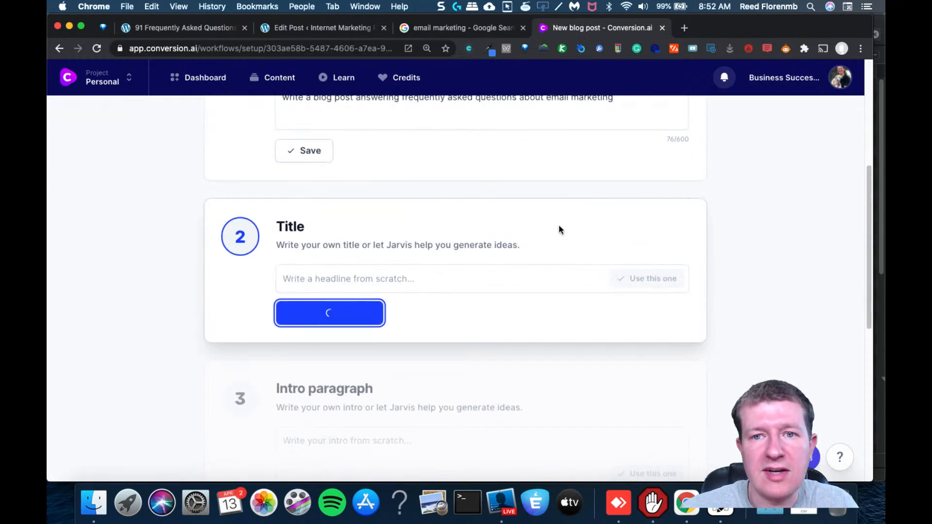
pyautogui.click(329, 313)
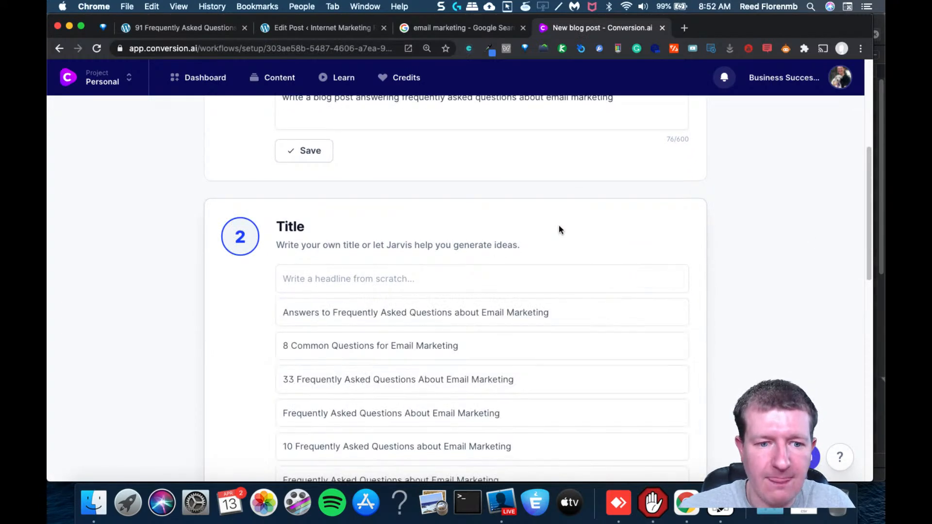
pyautogui.moveTo(482, 312)
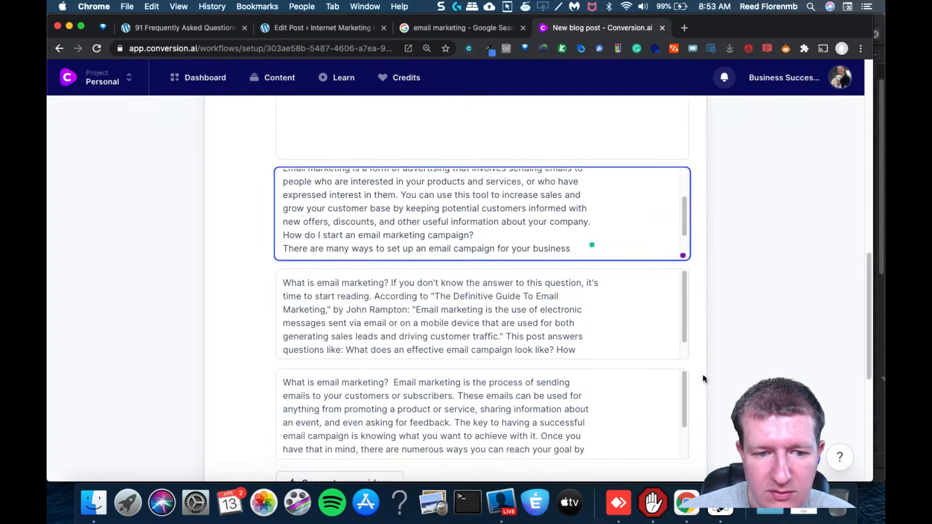
pyautogui.moveTo(682, 198)
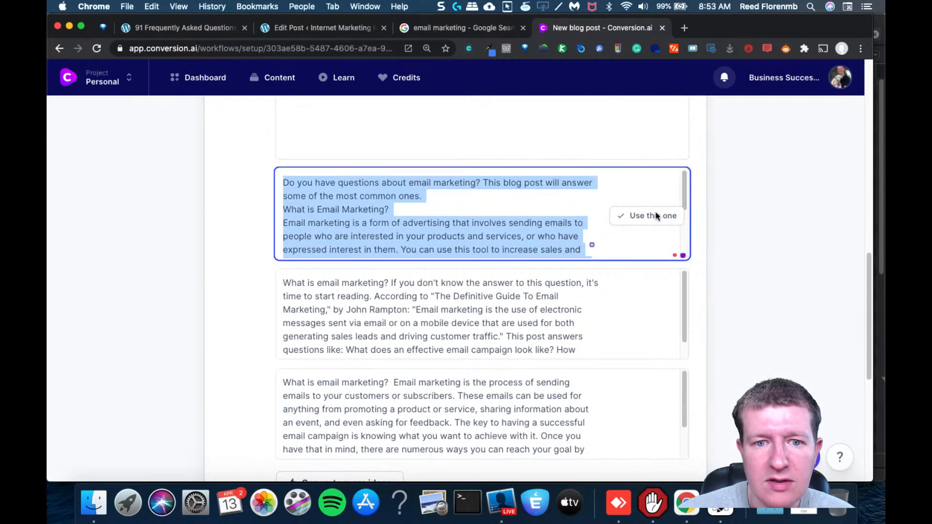
# Use the first generated intro for 'Answers to Frequently Asked Questions about Email Marketing'
pyautogui.click(651, 215)
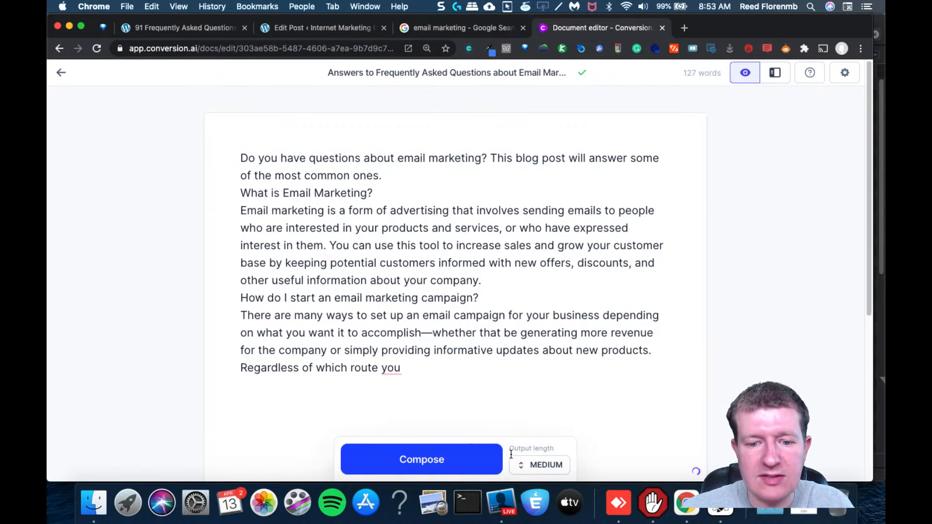
# Set output length to LONG and compose a continuation of the draft
pyautogui.click(538, 465)
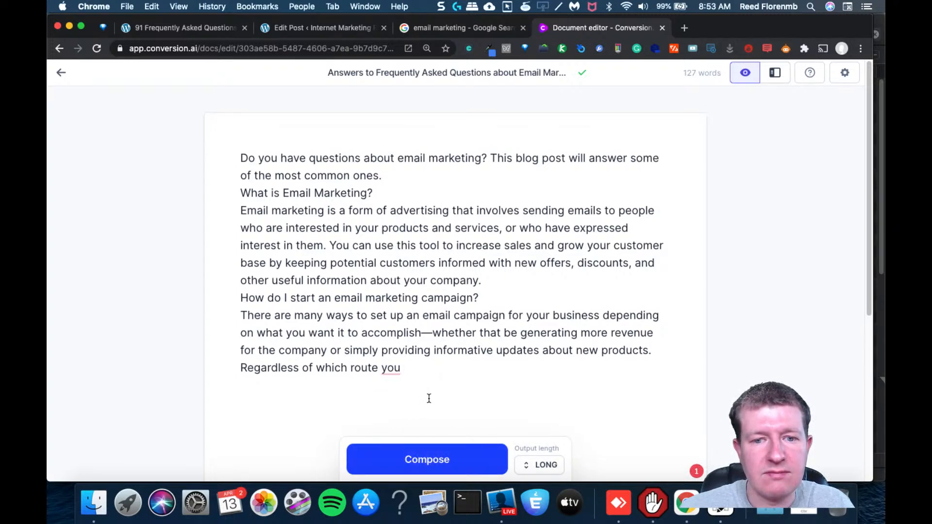
pyautogui.moveTo(426, 459)
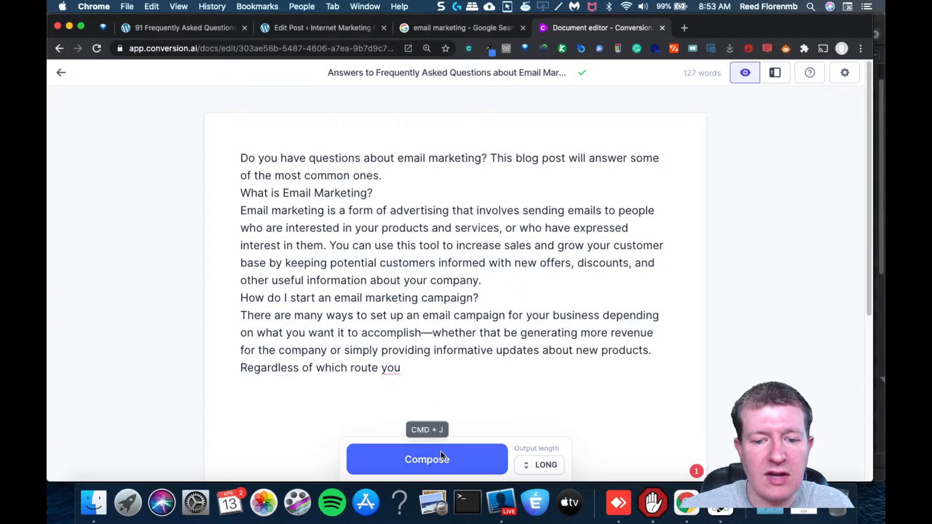
pyautogui.click(426, 458)
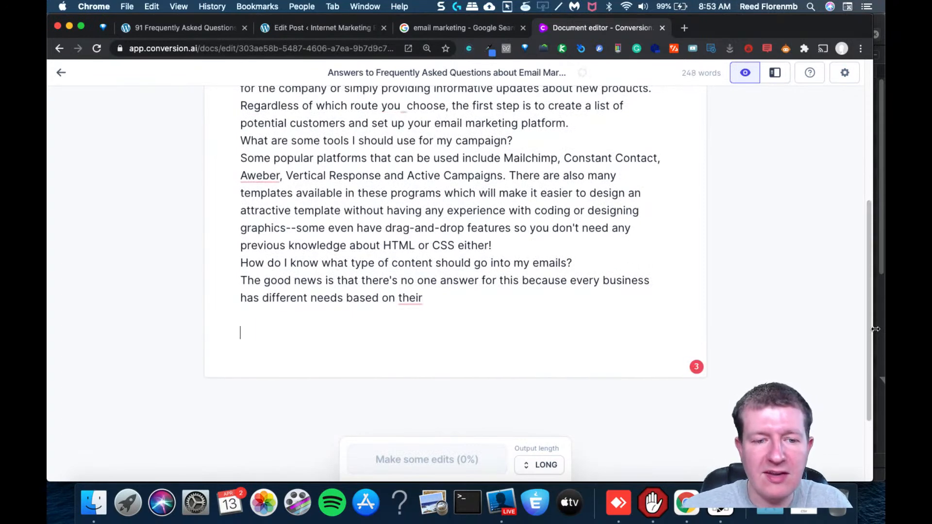
# Append the People Also Ask questions and mark the first one as a ## heading
pyautogui.click(426, 459)
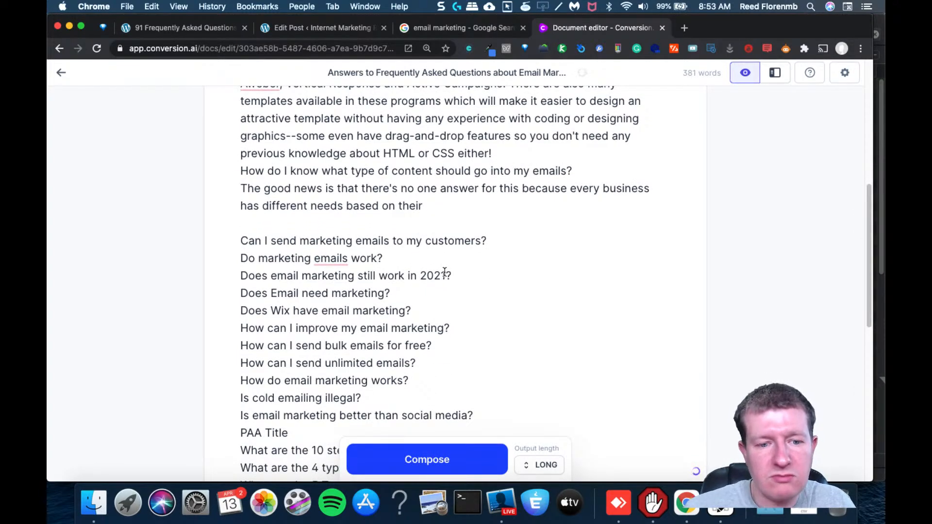
pyautogui.scroll(-3)
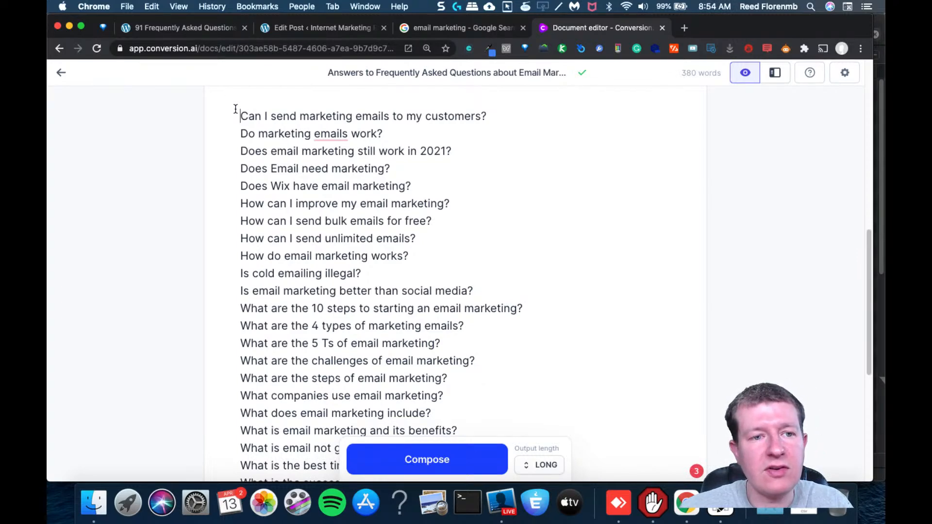
pyautogui.write('##')
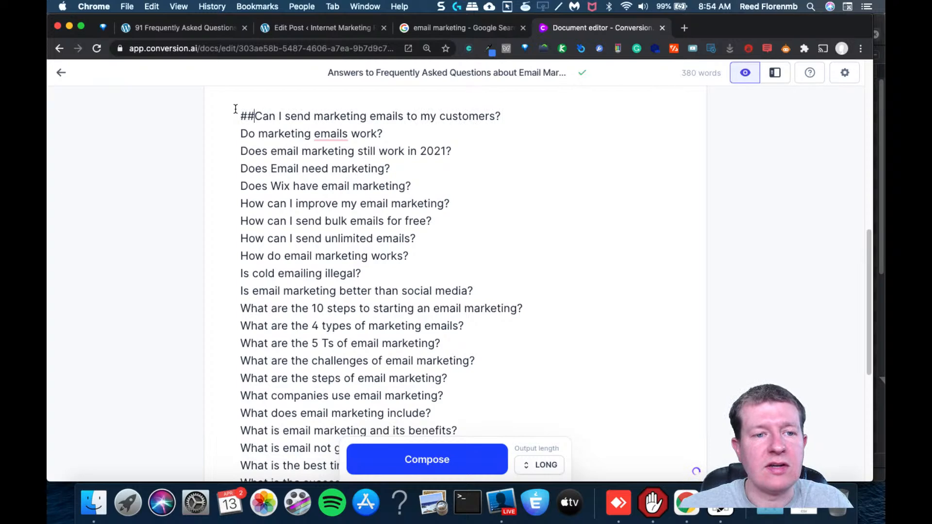
pyautogui.moveTo(505, 116)
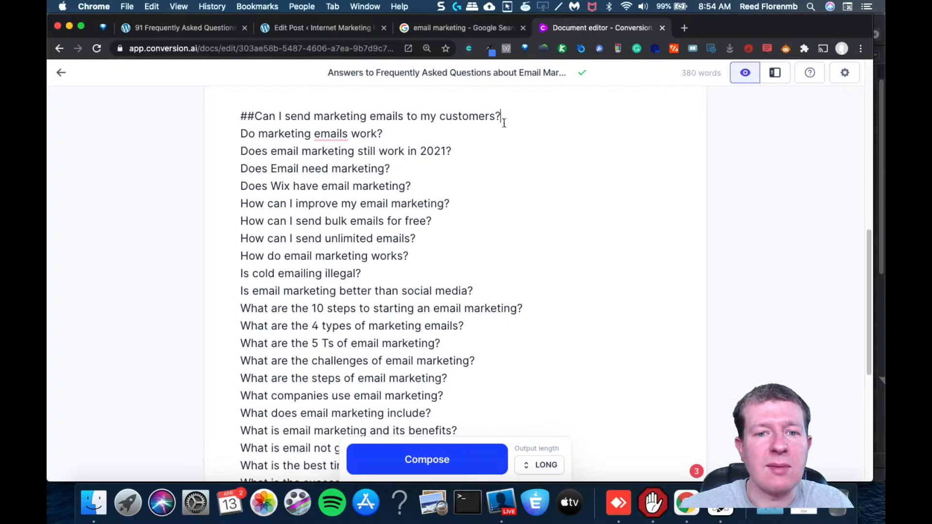
pyautogui.press('enter')
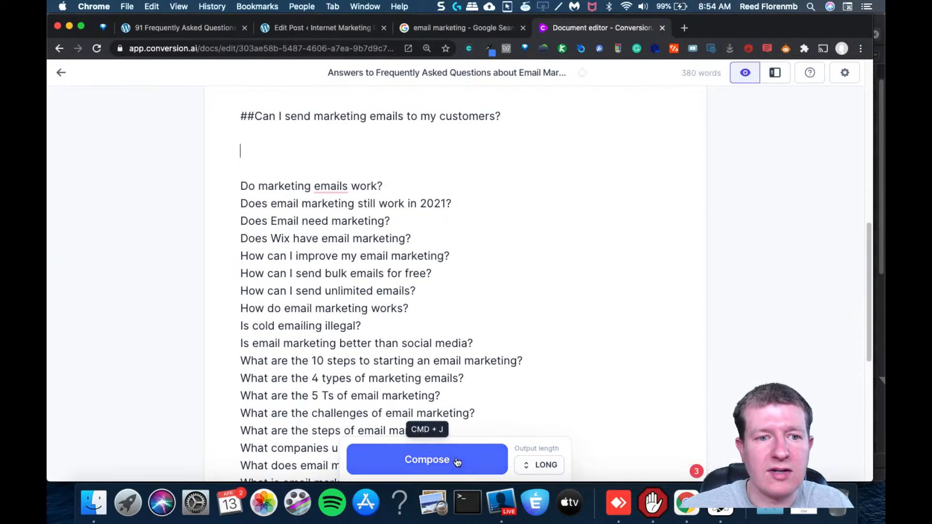
# Compose an answer to the first question, removing off-topic generated sentences
pyautogui.click(427, 458)
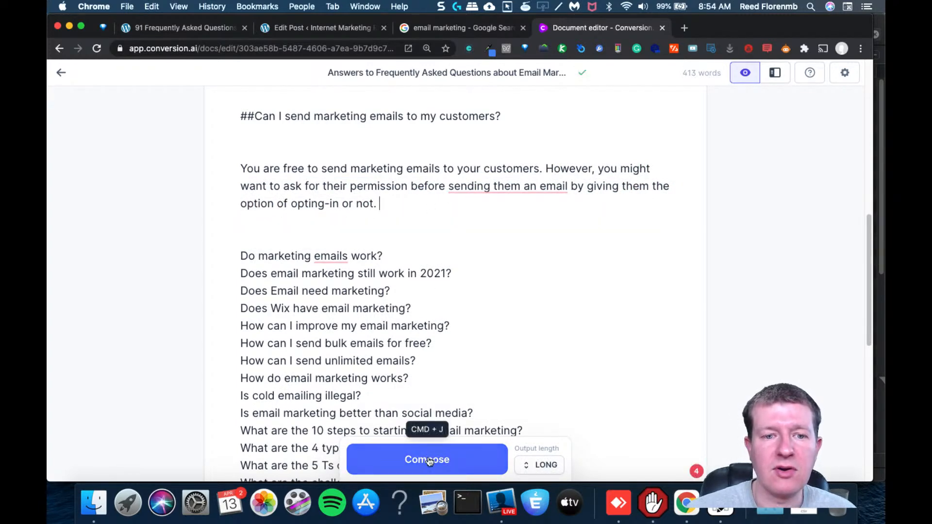
pyautogui.click(426, 460)
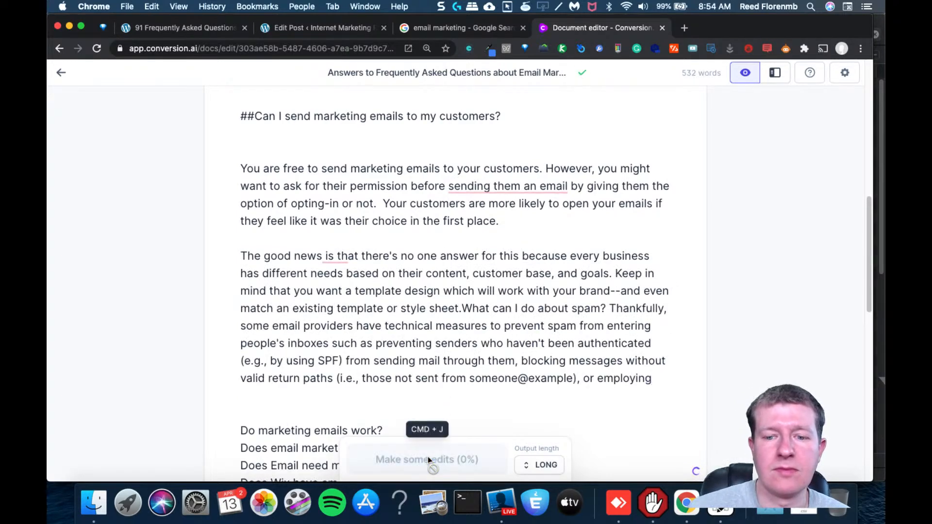
pyautogui.moveTo(463, 308); pyautogui.dragTo(652, 378)
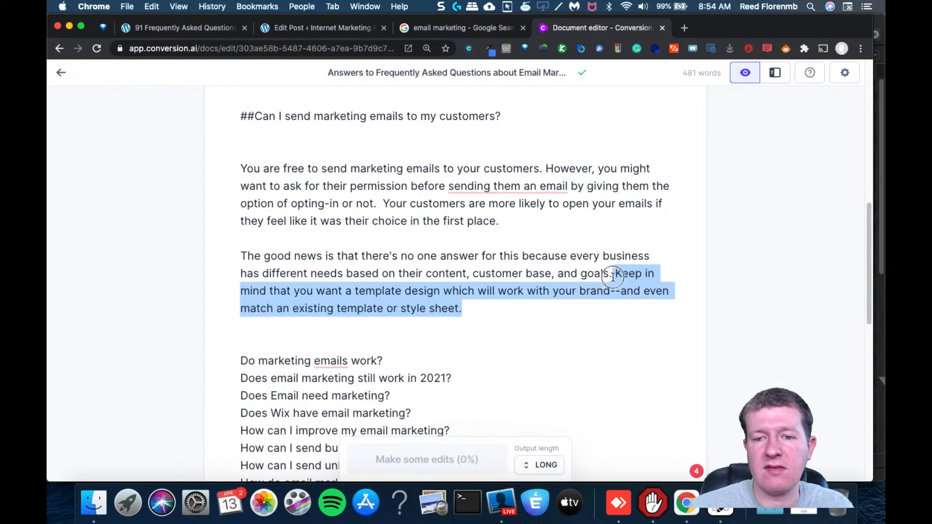
pyautogui.click(426, 459)
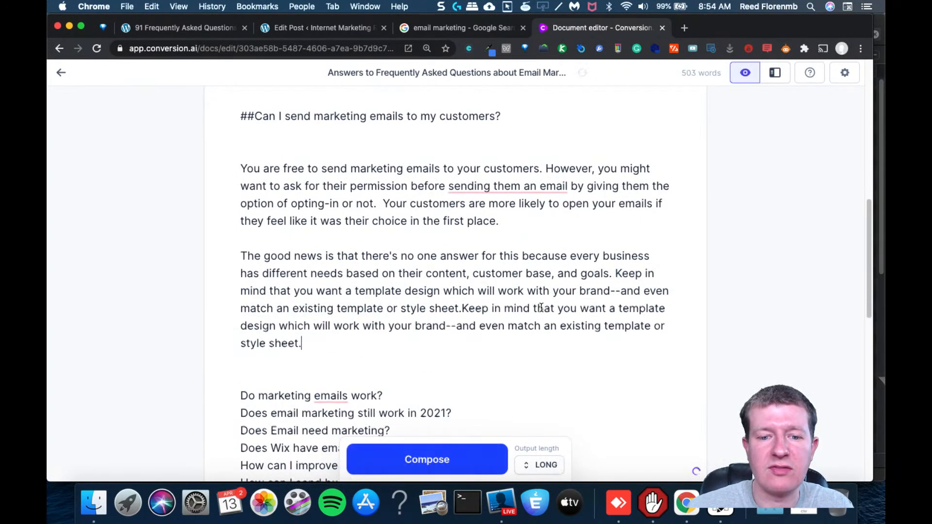
pyautogui.click(427, 459)
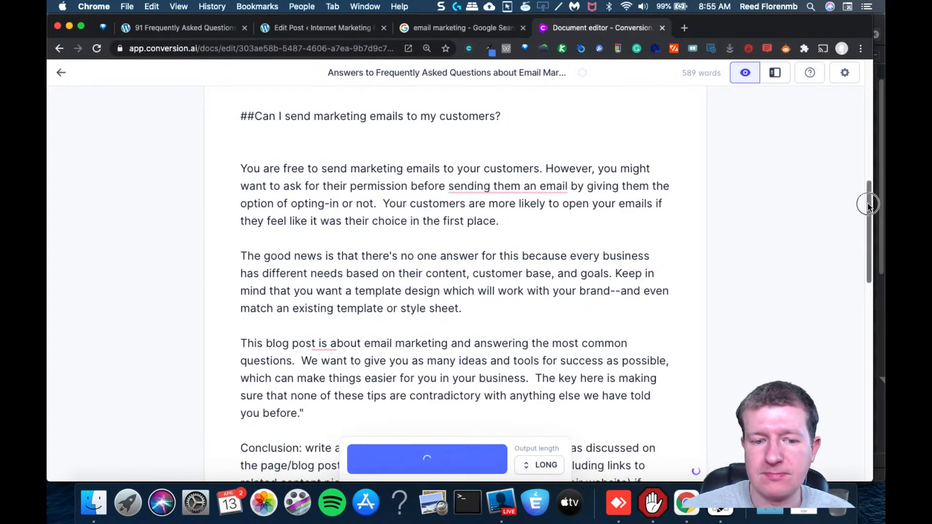
pyautogui.scroll(-3)
pyautogui.write('##Do marketing emails work?')
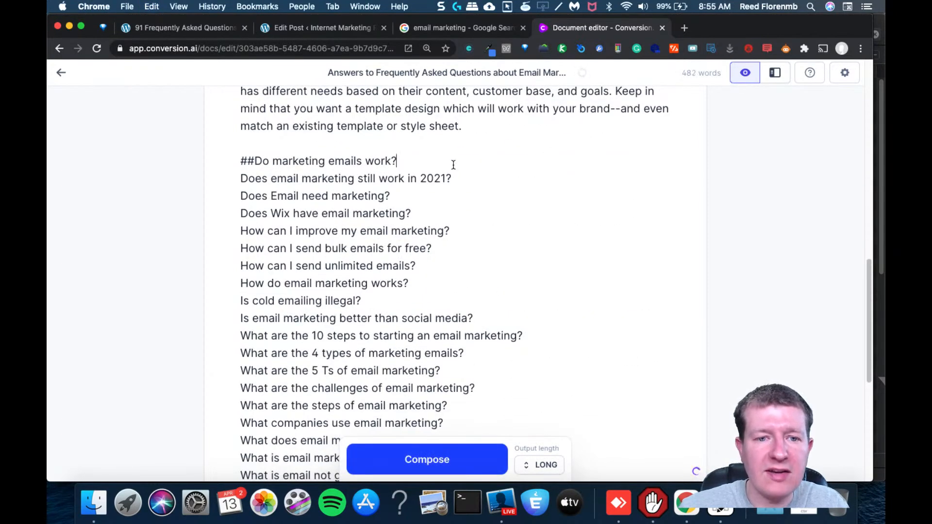
pyautogui.press('enter')
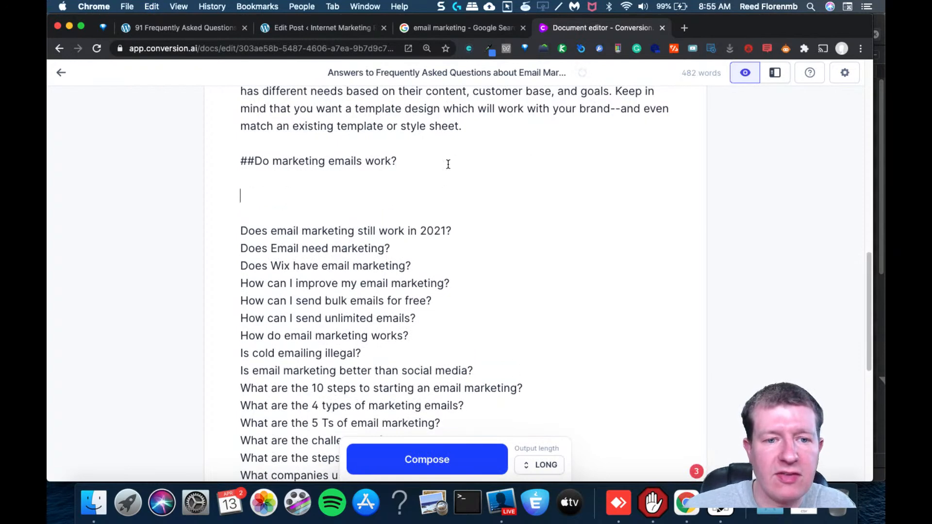
pyautogui.click(426, 459)
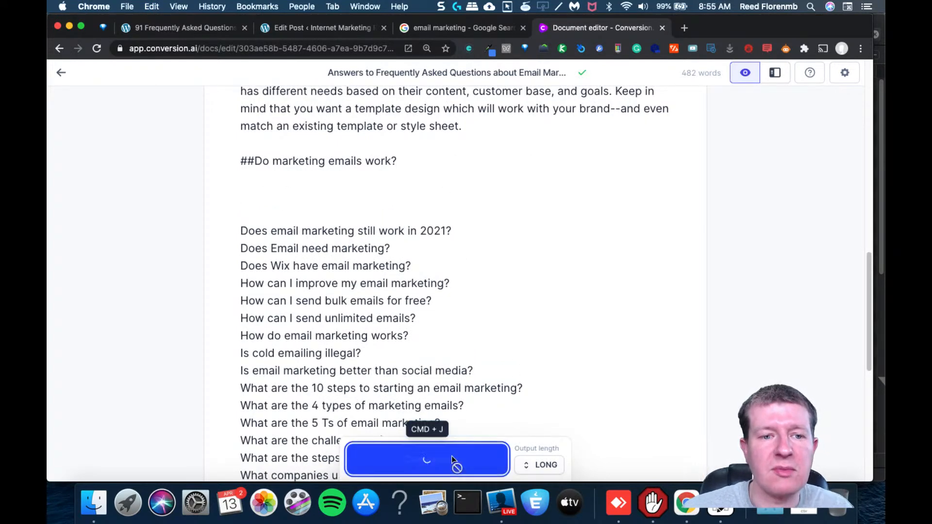
pyautogui.click(427, 459)
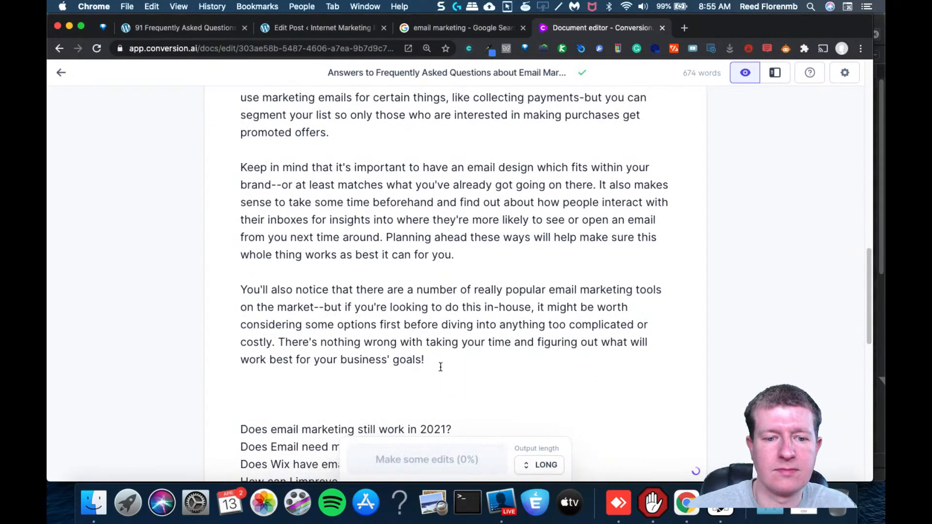
pyautogui.moveTo(240, 324); pyautogui.dragTo(424, 359)
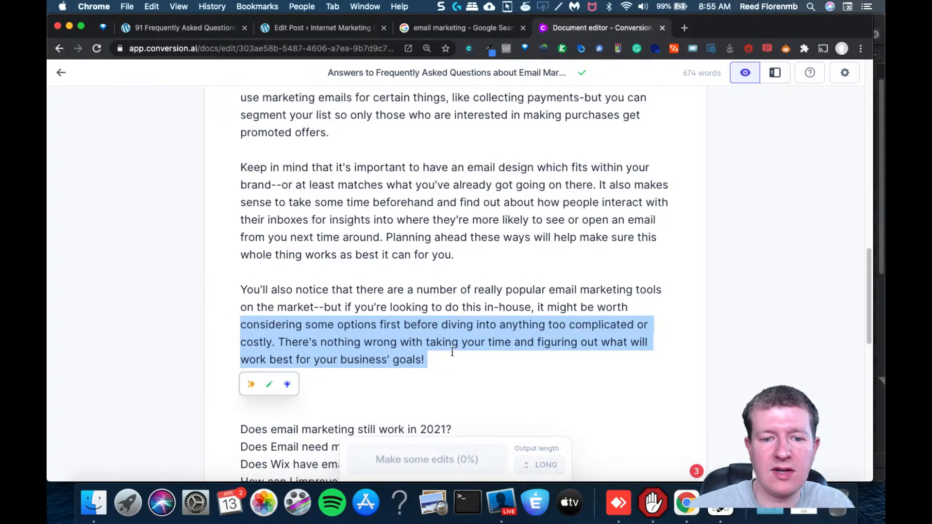
pyautogui.click(426, 458)
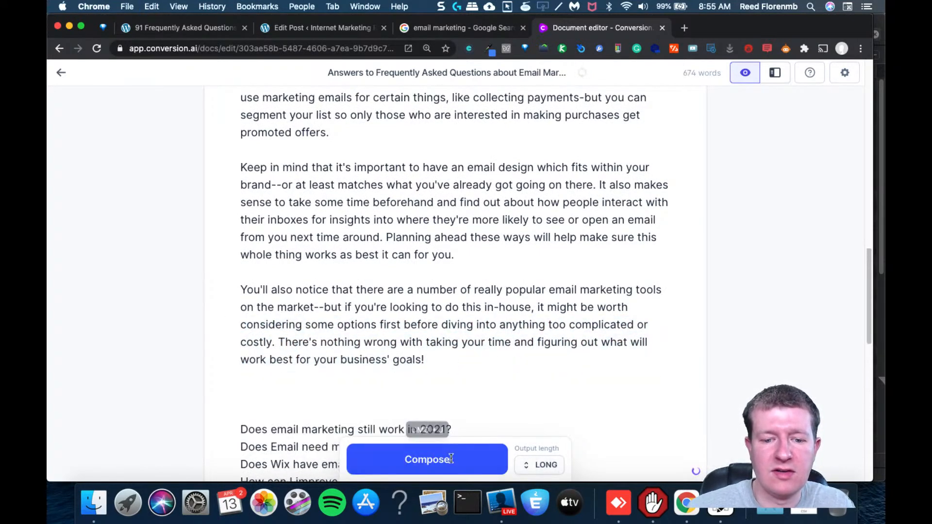
pyautogui.click(427, 459)
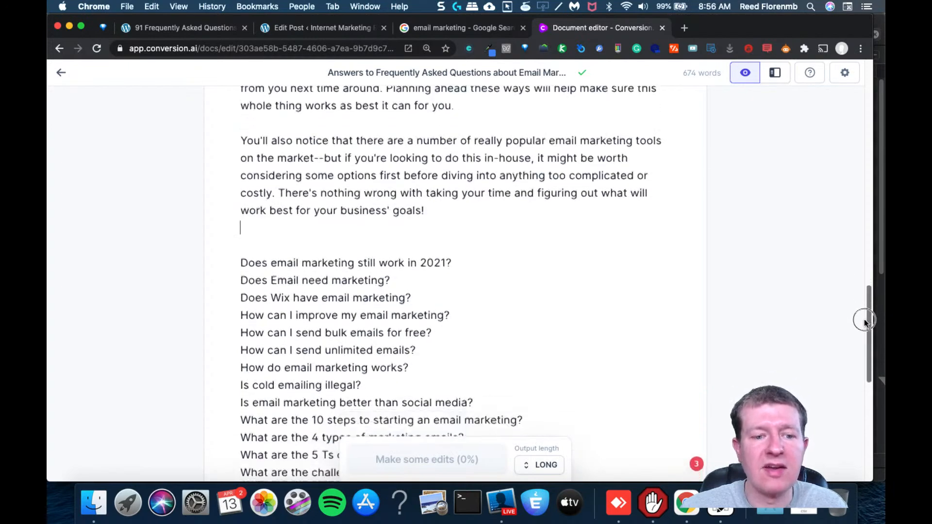
pyautogui.scroll(-3)
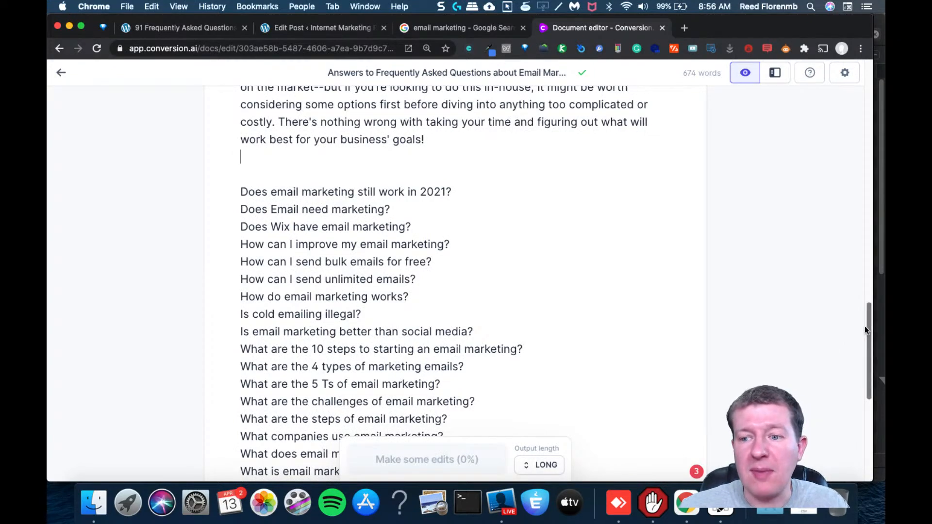
pyautogui.scroll(3)
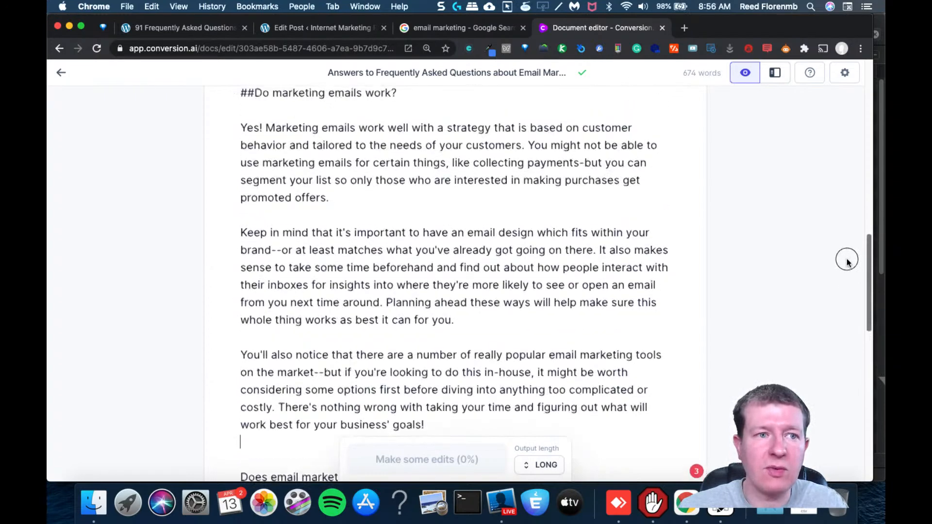
pyautogui.scroll(-3)
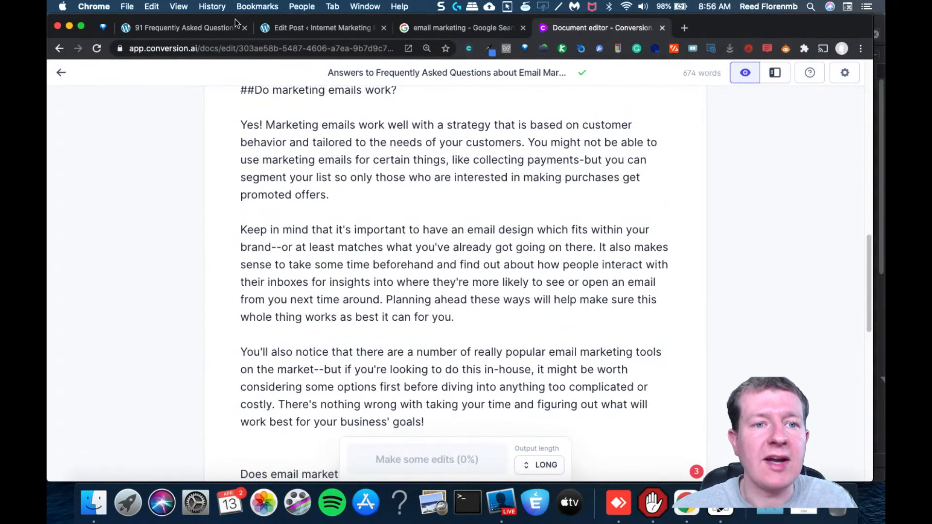
# Review the published affiliate marketing FAQ post, inspect a question heading, and reach Rank Math
pyautogui.click(321, 27)
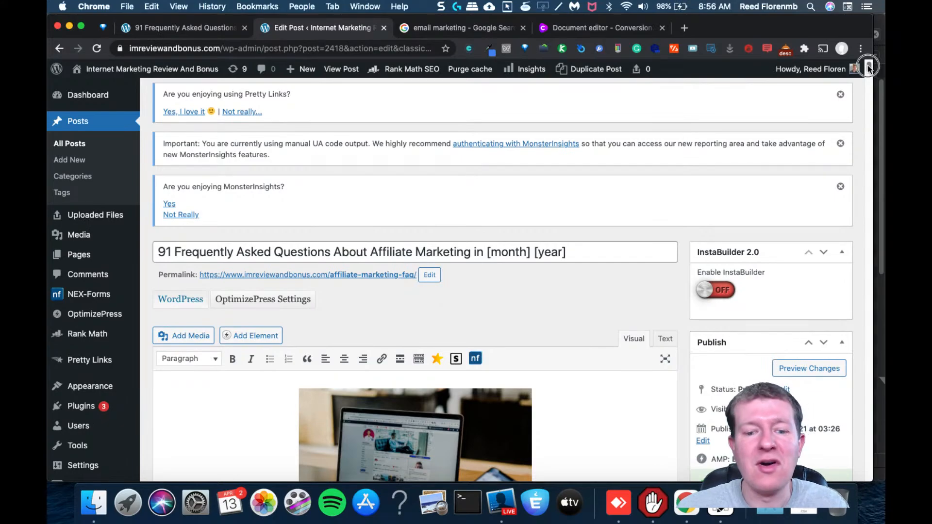
pyautogui.scroll(-3)
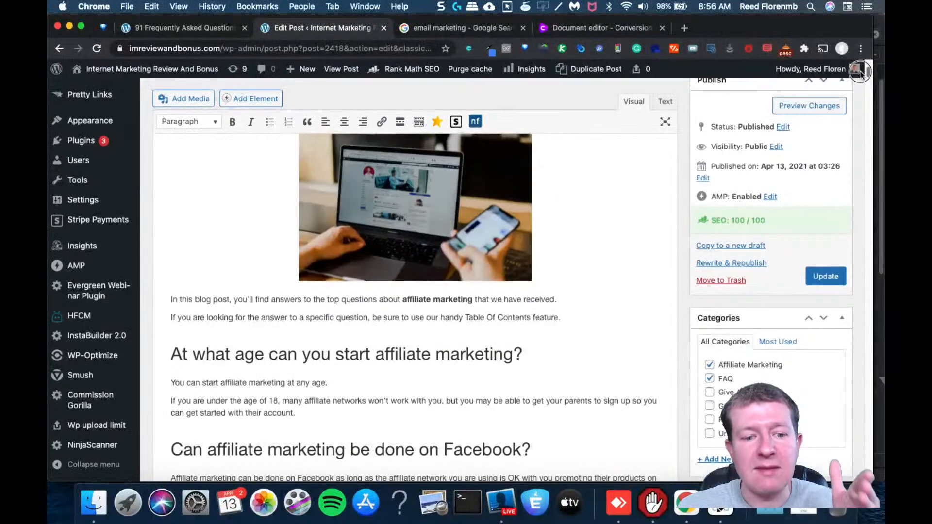
pyautogui.scroll(-3)
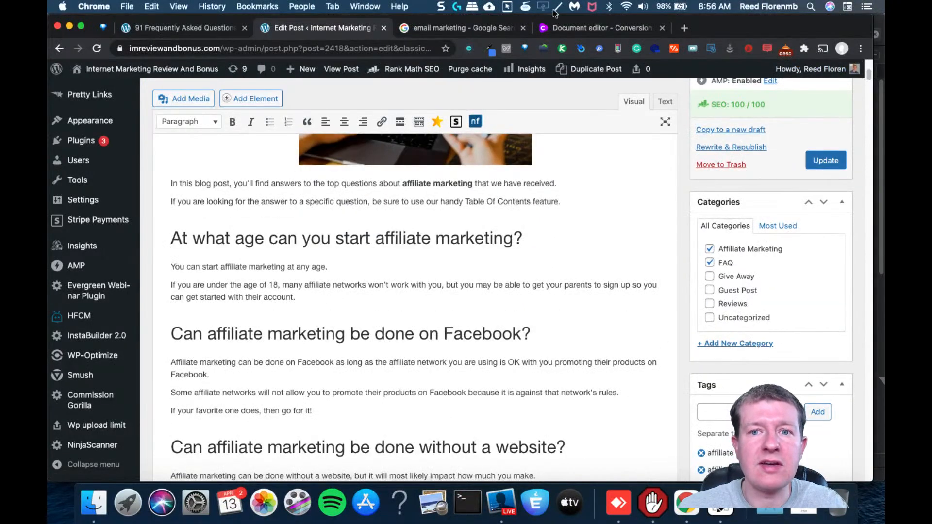
pyautogui.click(600, 27)
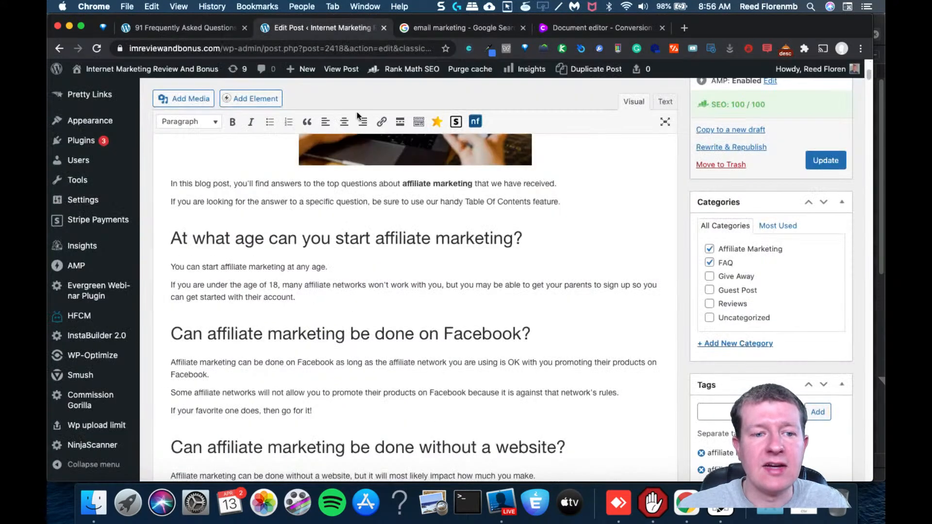
pyautogui.tripleClick(346, 238)
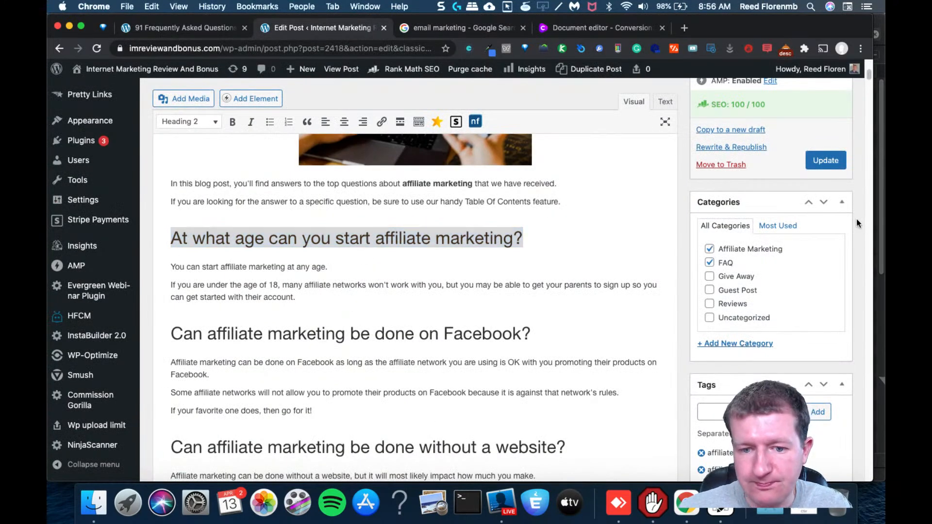
pyautogui.scroll(-3)
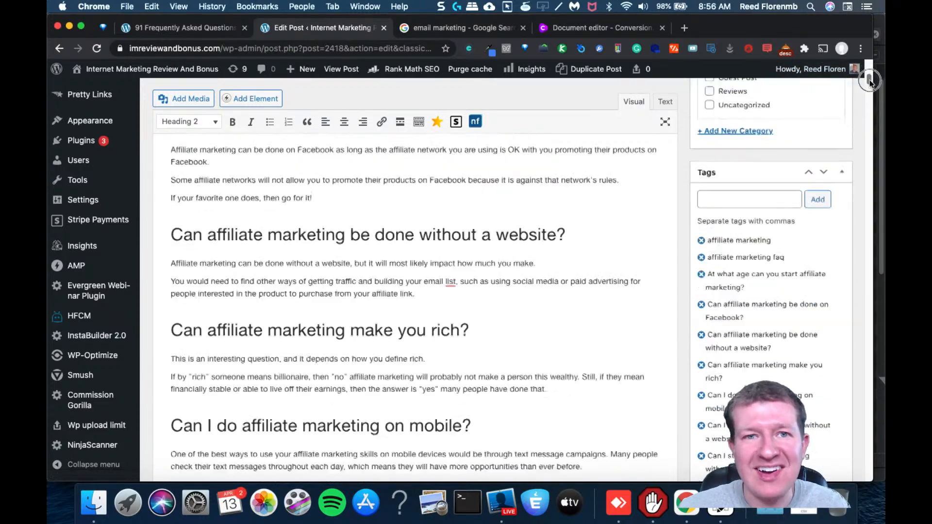
pyautogui.scroll(-3)
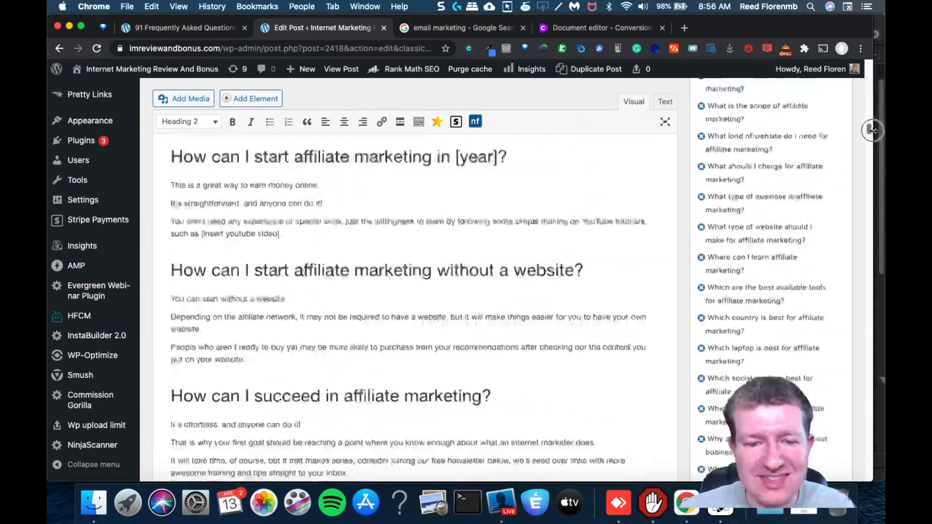
pyautogui.scroll(-3)
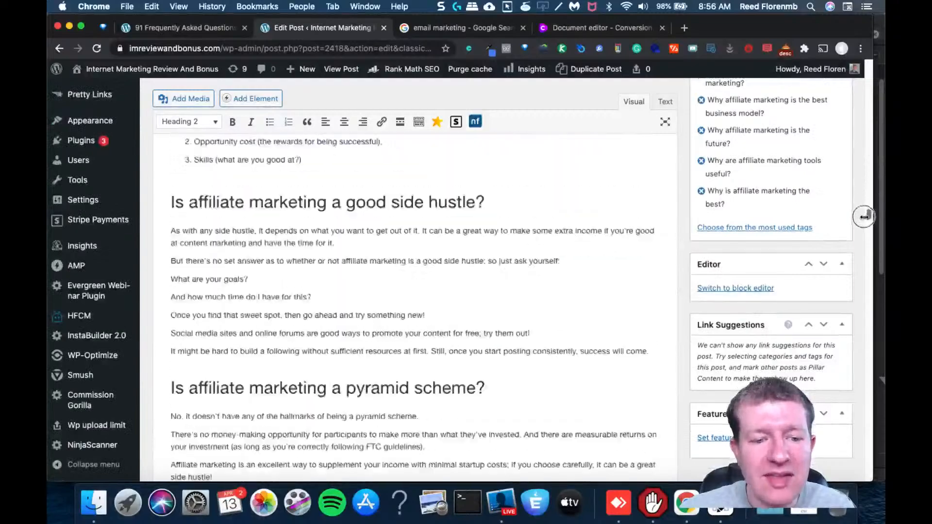
pyautogui.scroll(-3)
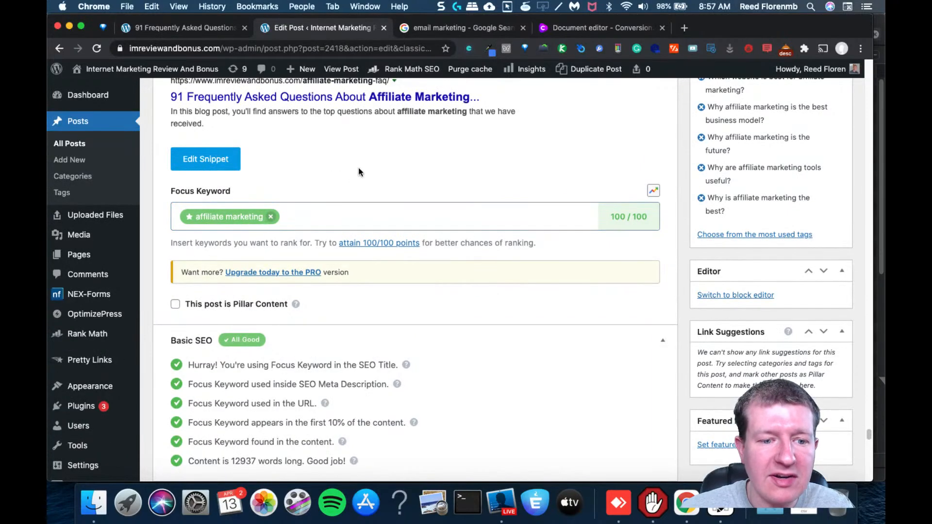
# Scroll through the Rank Math checks, reviewing the passing Title and Content Readability items
pyautogui.scroll(-3)
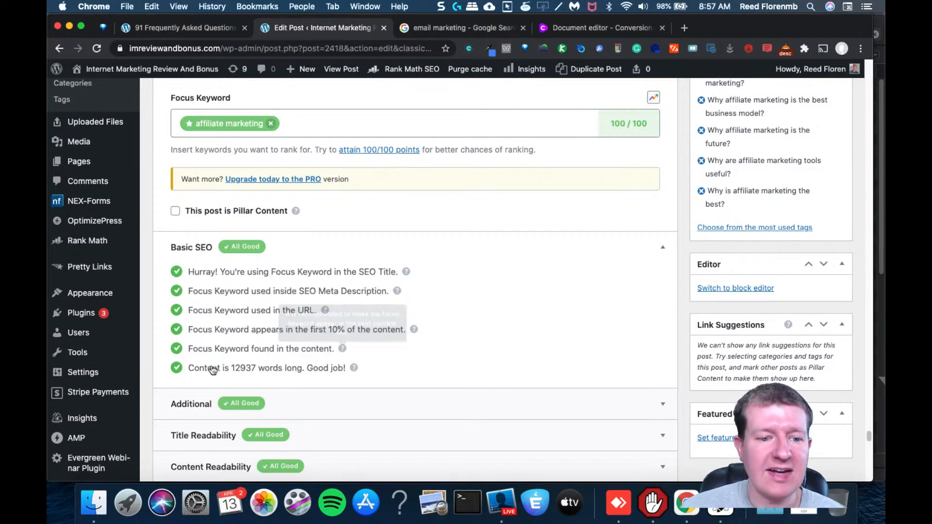
pyautogui.scroll(-3)
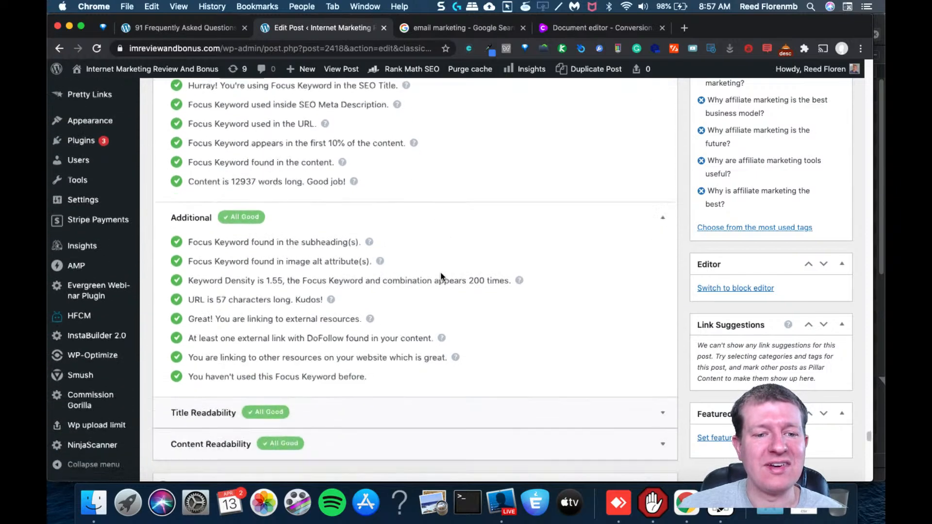
pyautogui.scroll(-3)
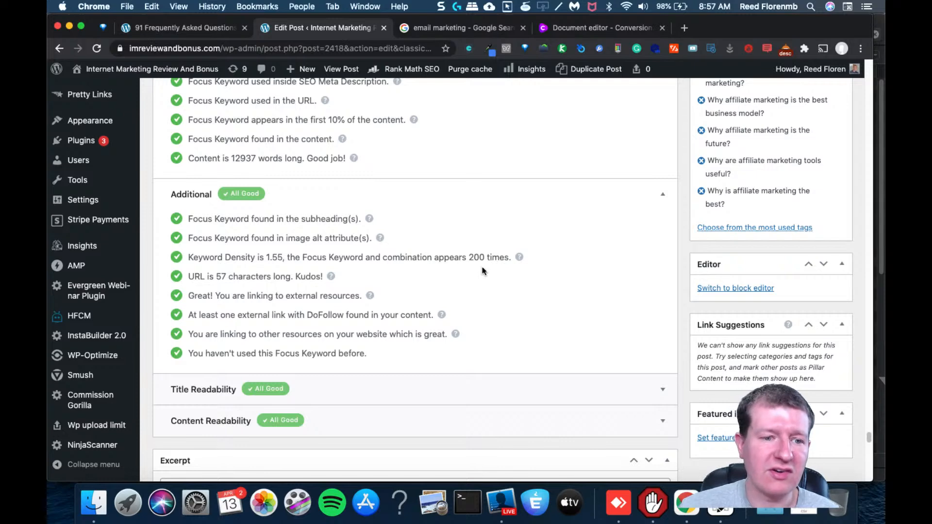
pyautogui.moveTo(287, 285)
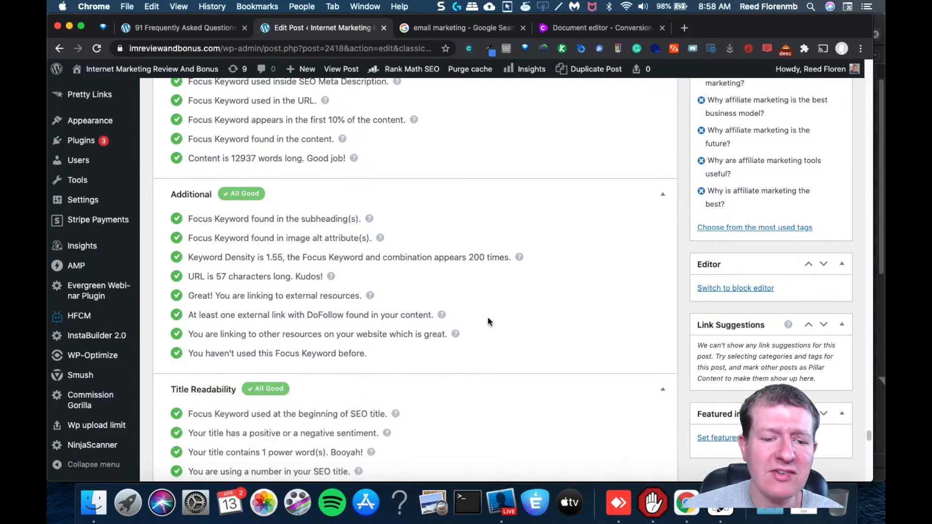
pyautogui.scroll(-3)
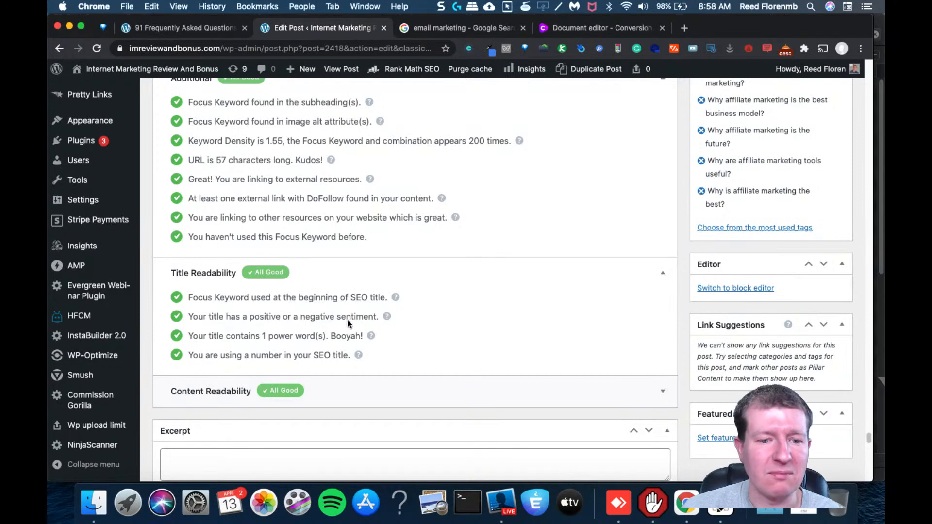
pyautogui.moveTo(270, 339)
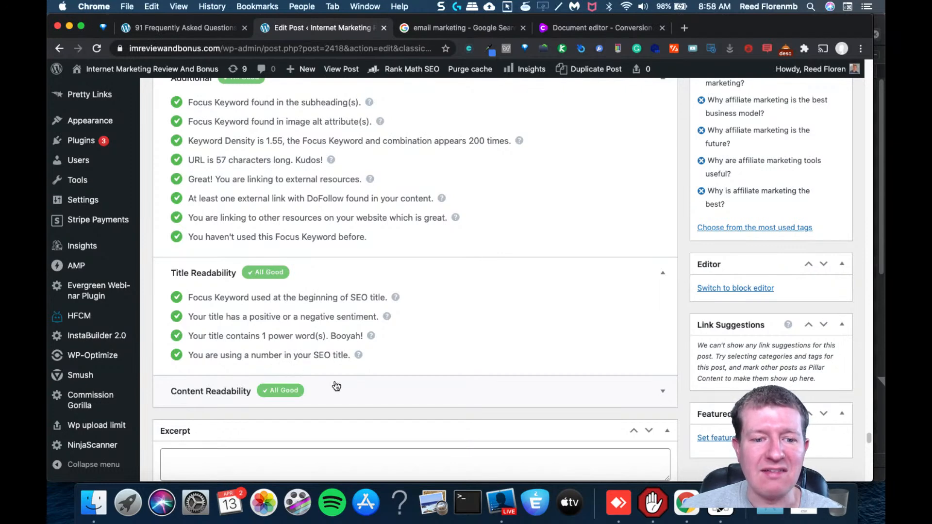
pyautogui.moveTo(351, 387)
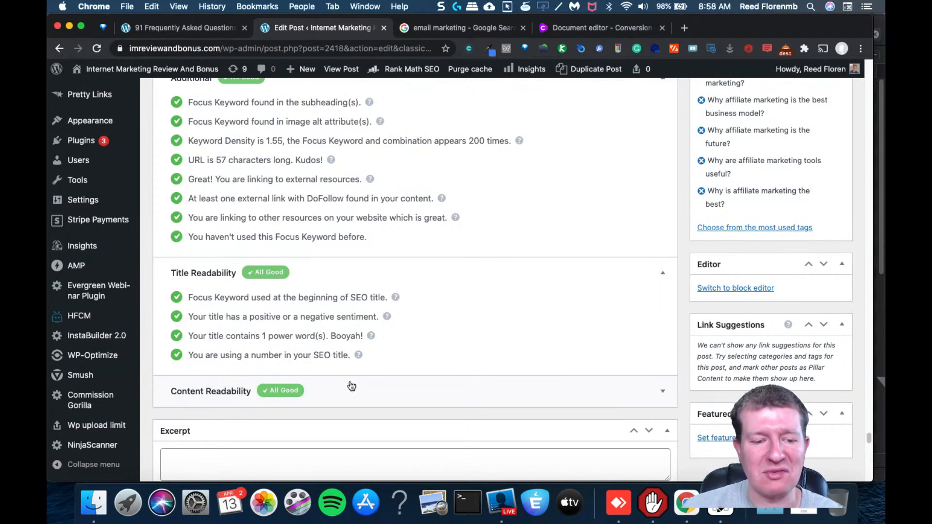
pyautogui.scroll(-3)
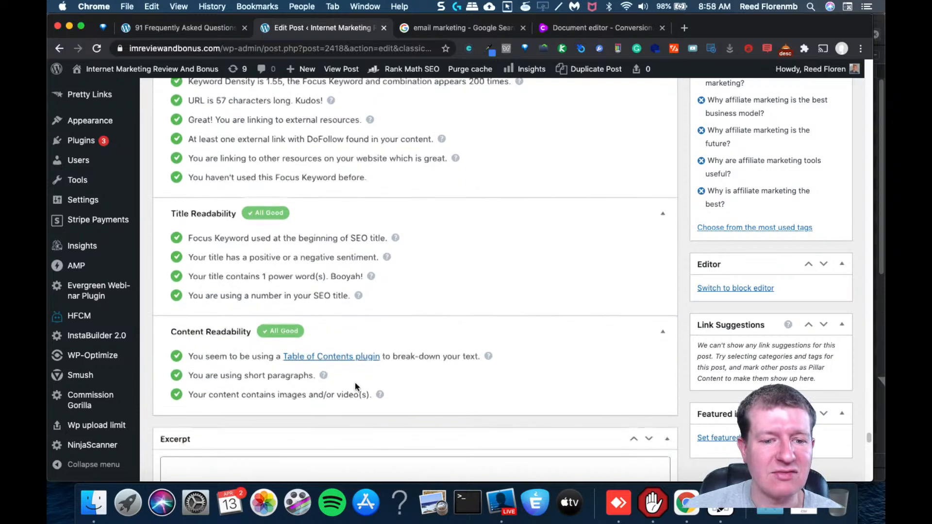
pyautogui.scroll(-3)
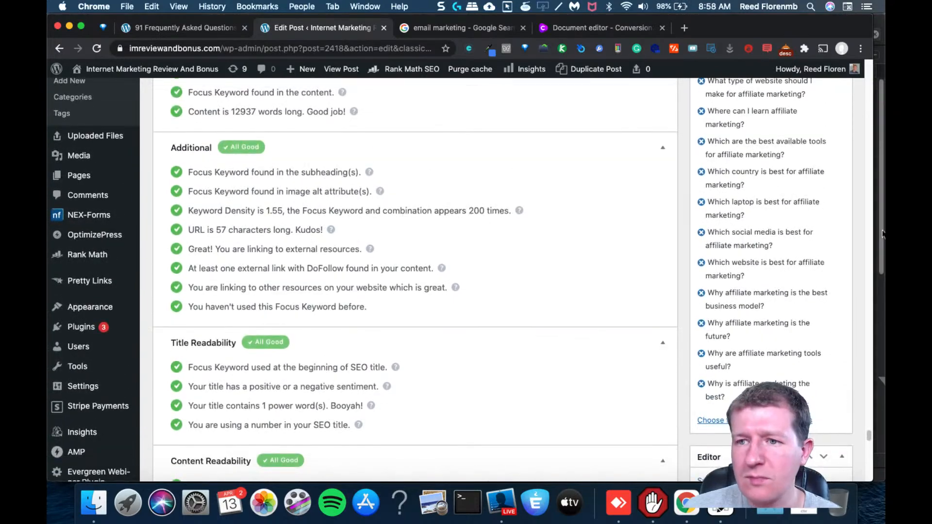
pyautogui.scroll(-3)
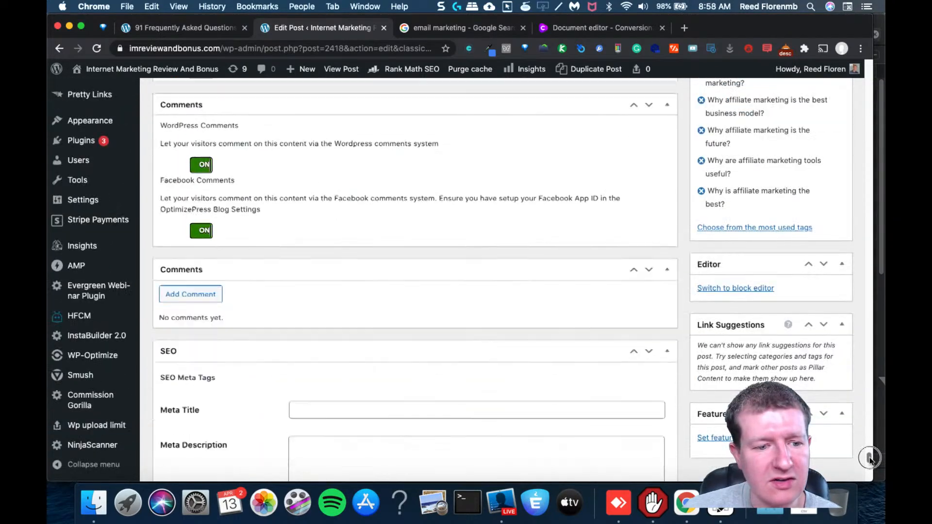
pyautogui.scroll(-3)
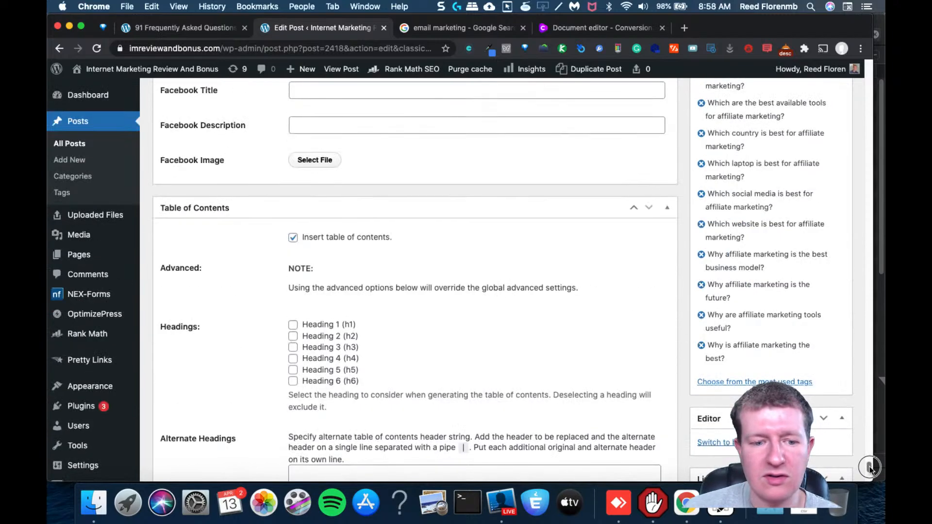
pyautogui.scroll(-3)
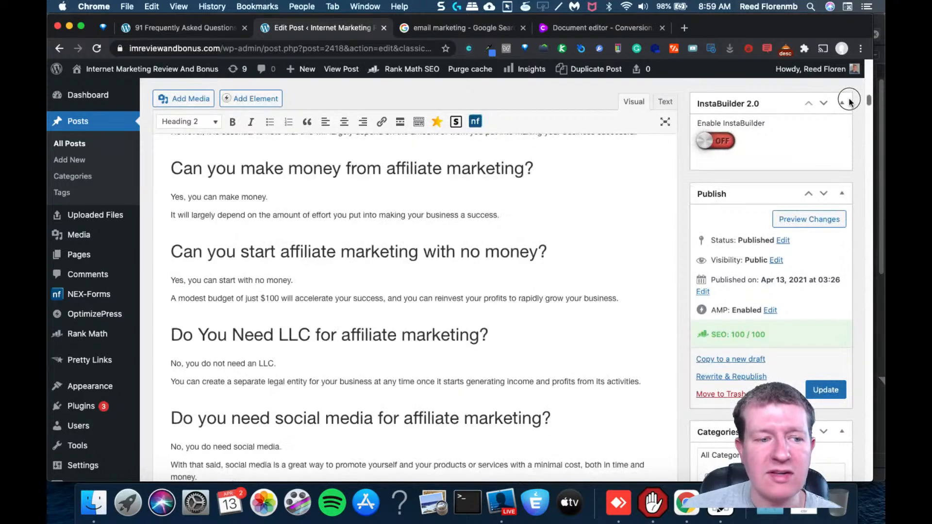
pyautogui.scroll(-3)
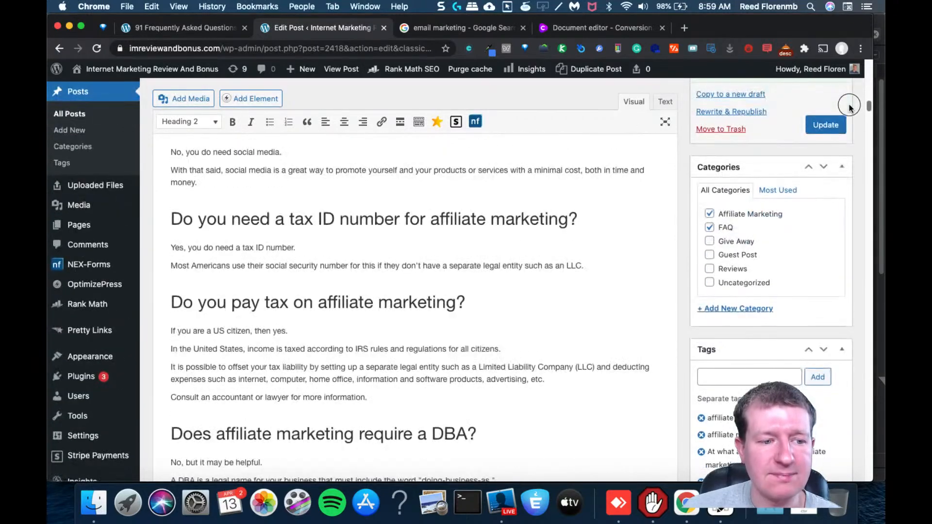
pyautogui.moveTo(81, 376)
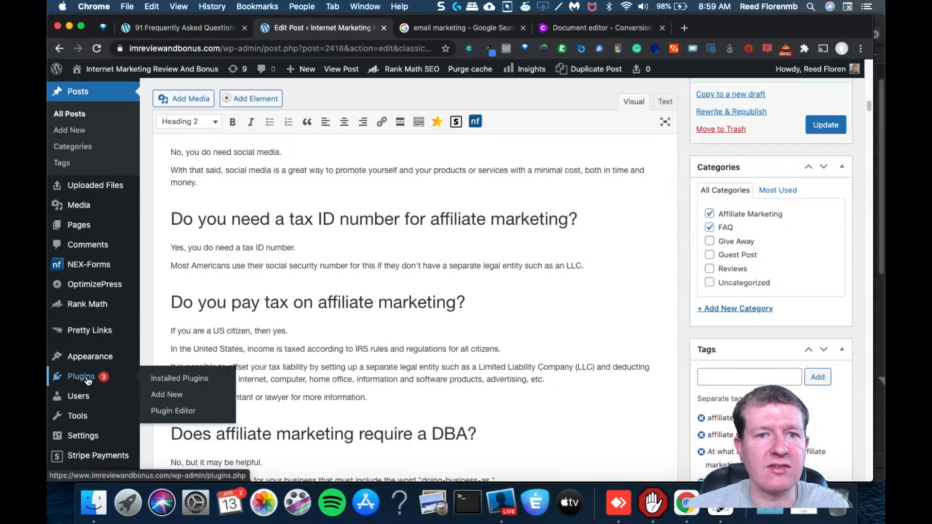
# Filter the WordPress Plugins page to show only the 24 active plugins
pyautogui.click(179, 378)
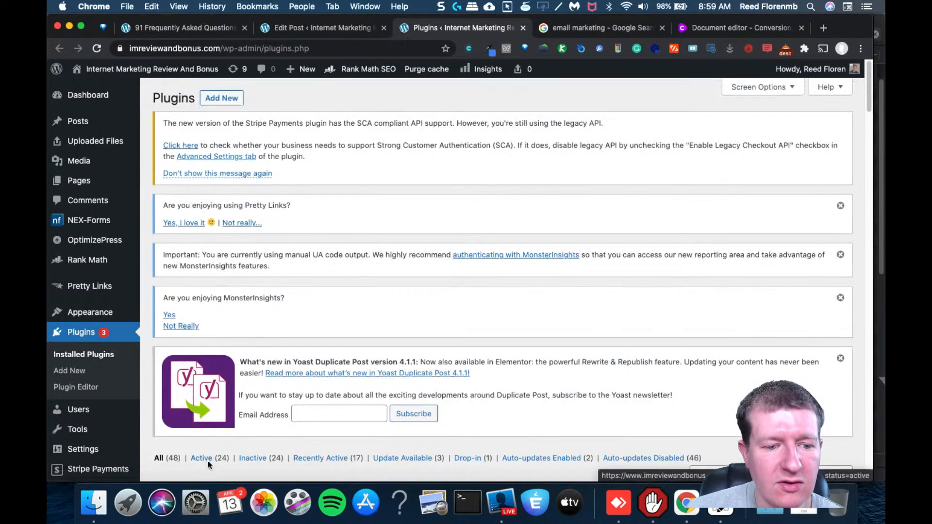
pyautogui.click(201, 458)
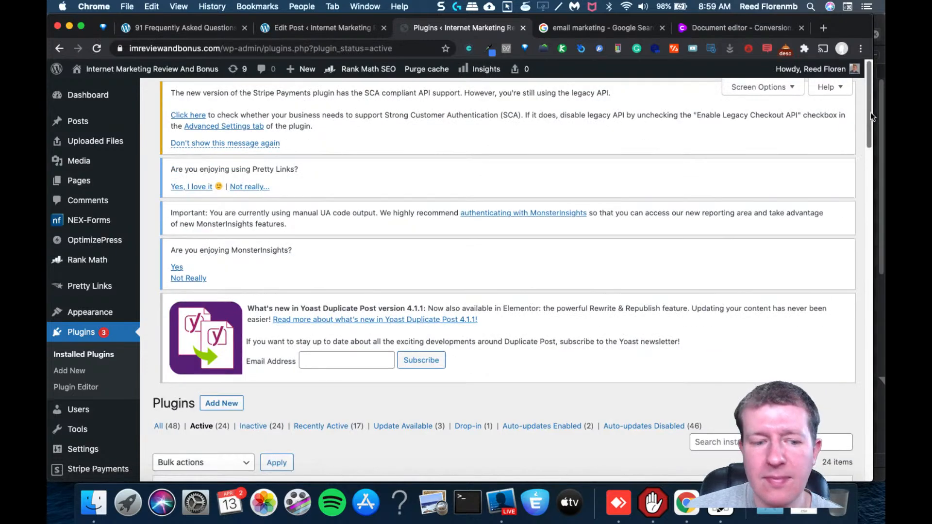
pyautogui.scroll(-3)
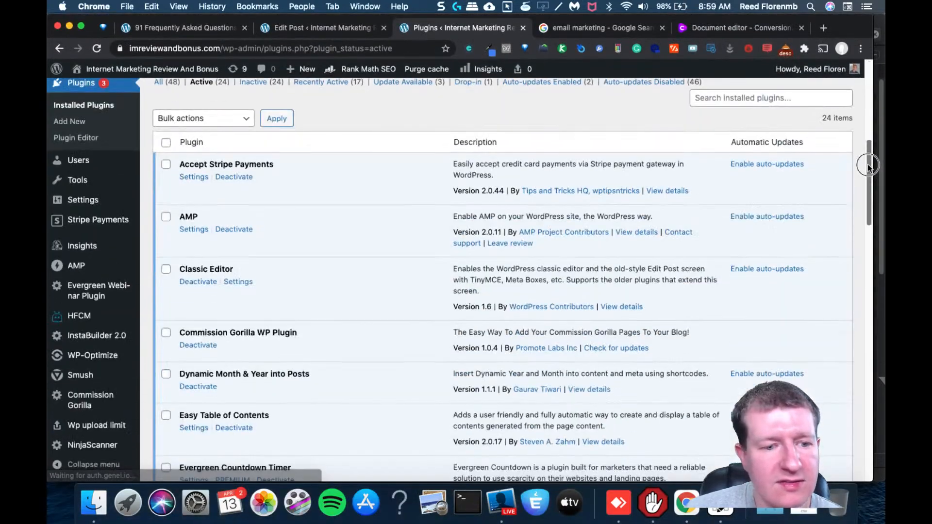
pyautogui.scroll(-3)
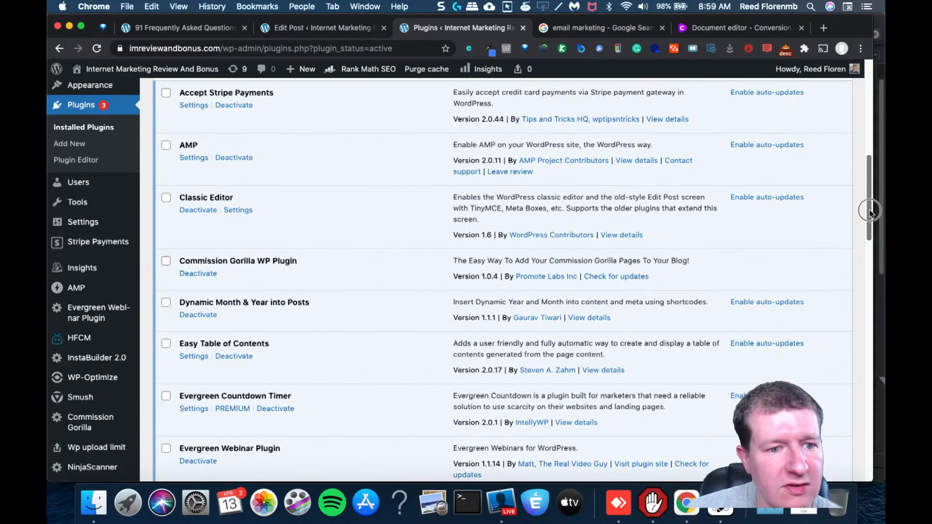
# Review the active plugins, including Easy Table of Contents, and return to the FAQ post editor
pyautogui.scroll(-3)
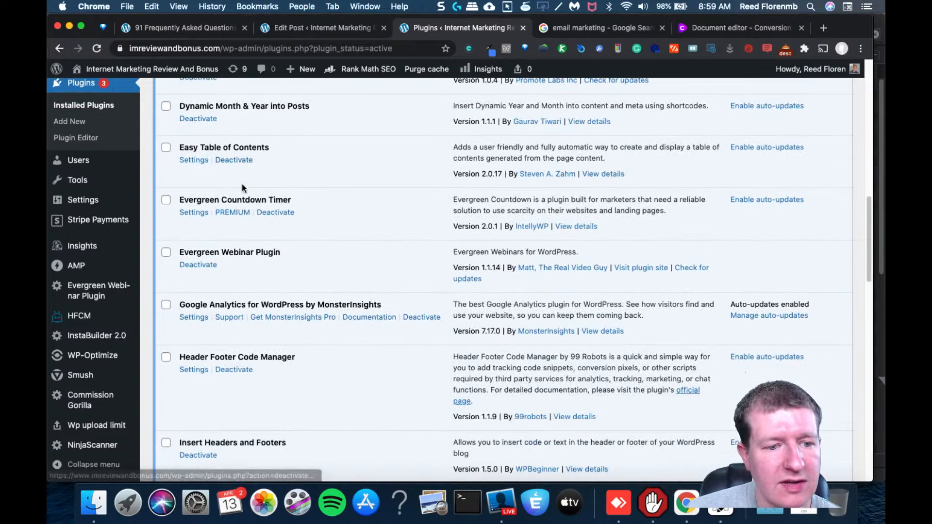
pyautogui.scroll(-3)
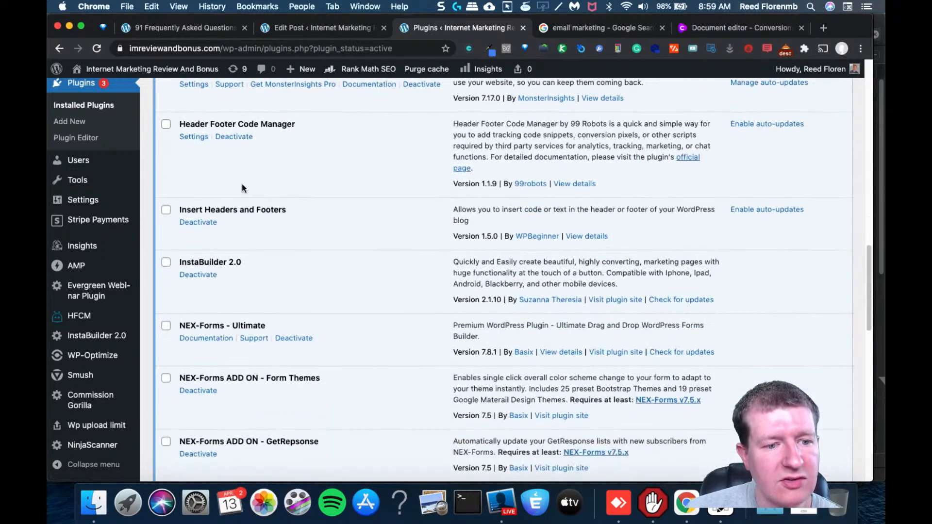
pyautogui.scroll(-3)
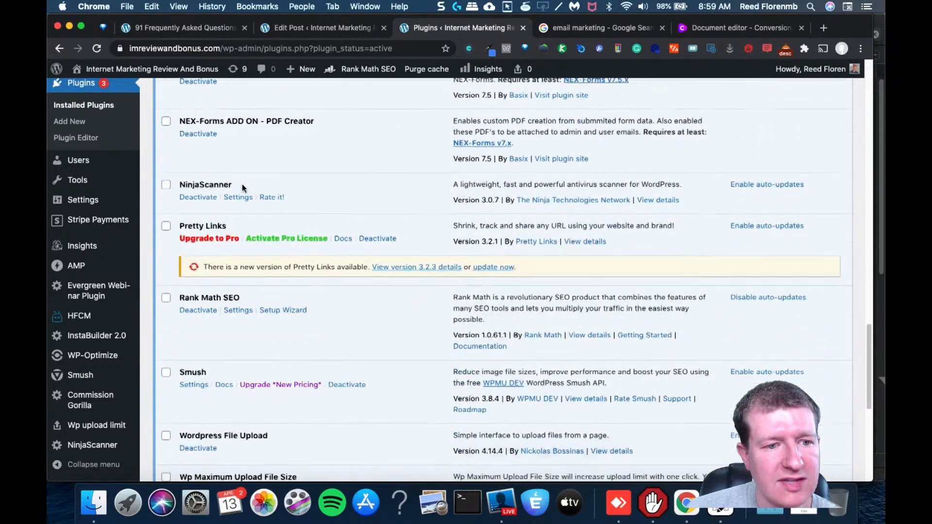
pyautogui.scroll(-3)
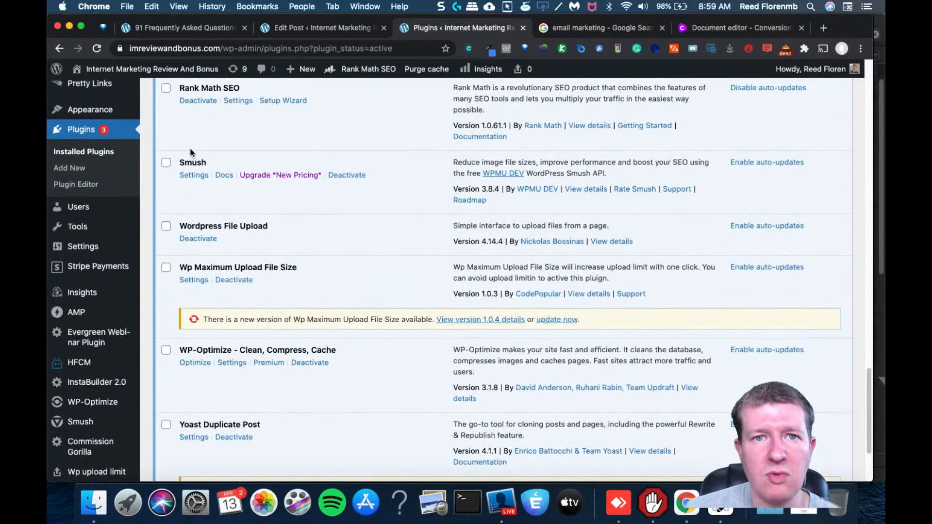
pyautogui.scroll(-3)
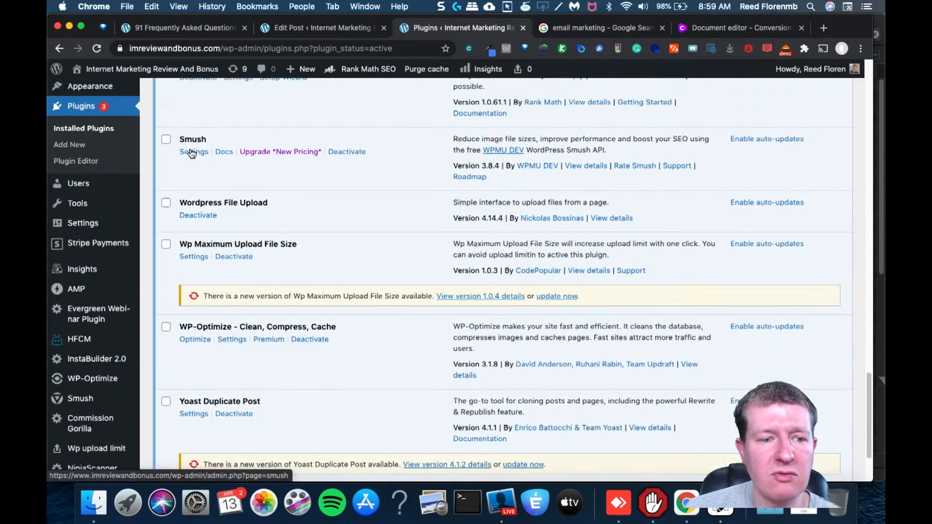
pyautogui.scroll(-3)
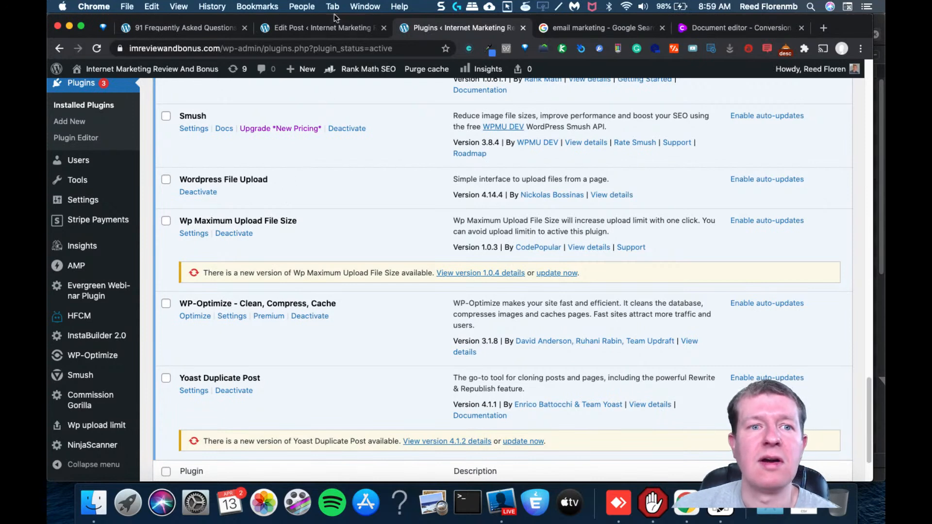
pyautogui.click(321, 27)
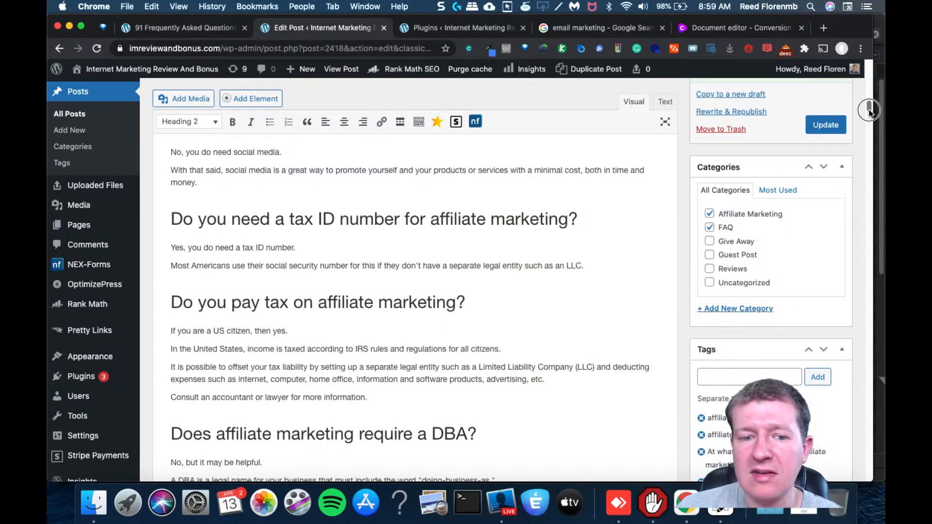
pyautogui.scroll(-3)
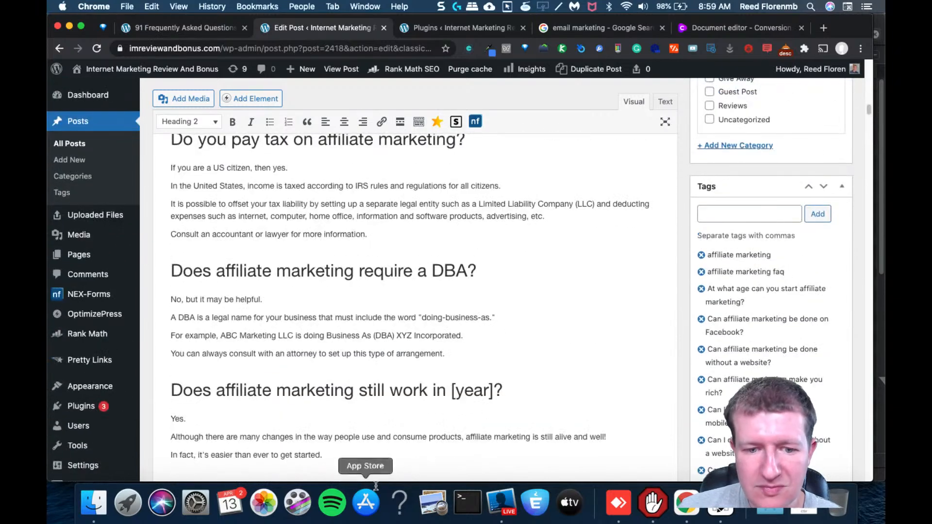
pyautogui.click(463, 27)
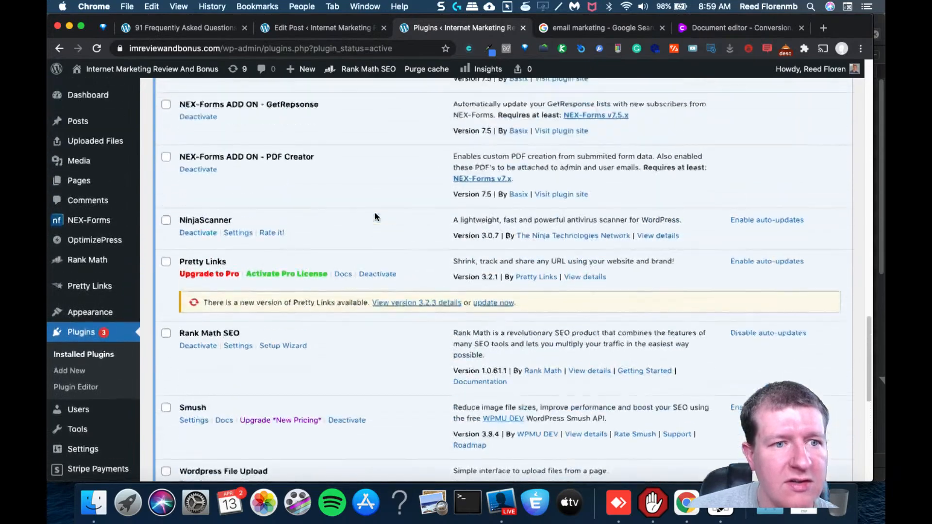
pyautogui.scroll(3)
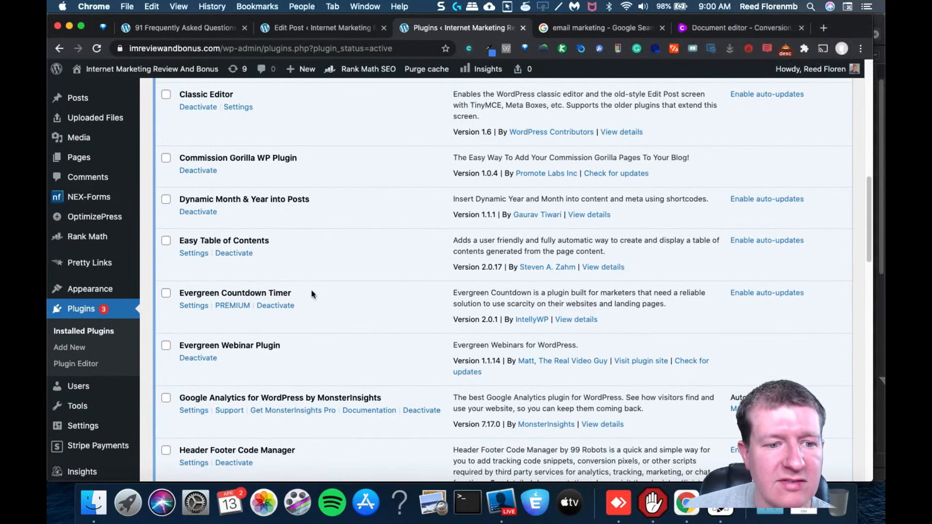
pyautogui.moveTo(254, 280)
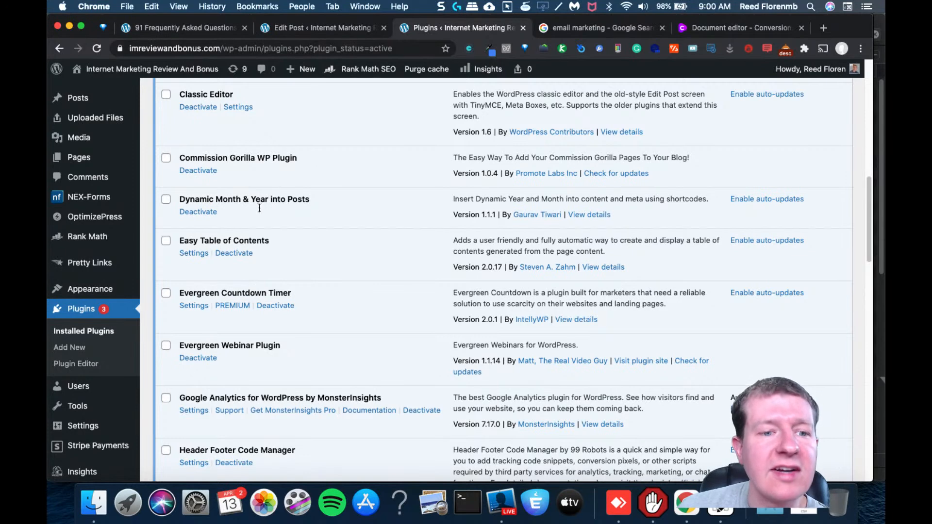
pyautogui.click(320, 28)
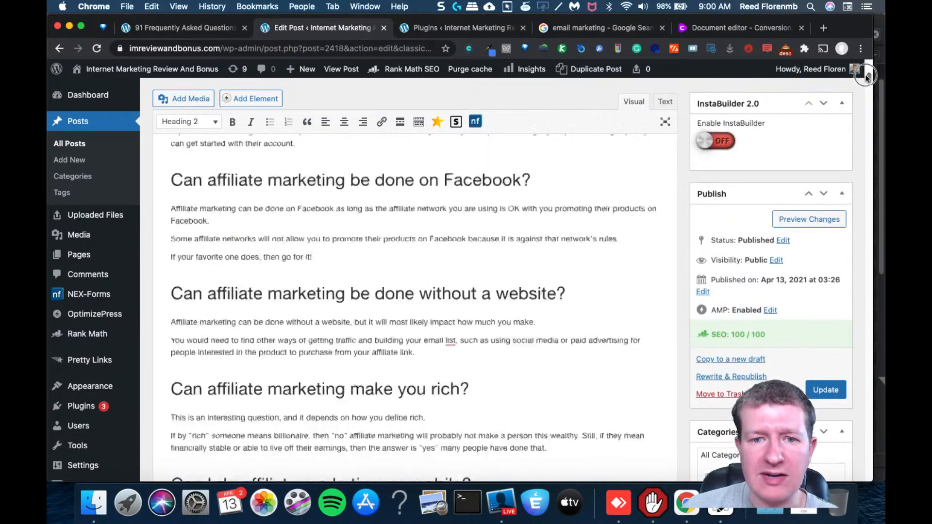
# View the live post '91 Frequently Asked Questions About Affiliate Marketing in April 2021' via its permalink
pyautogui.scroll(3)
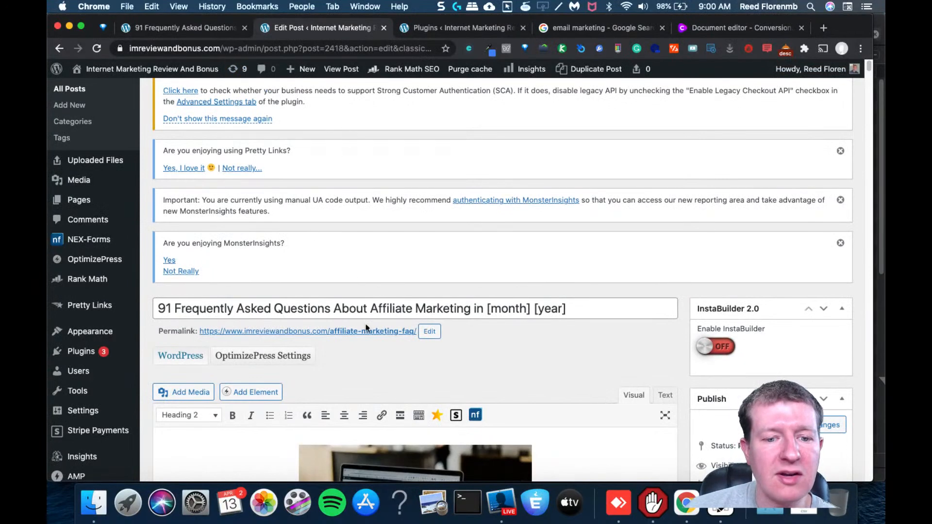
pyautogui.click(307, 331)
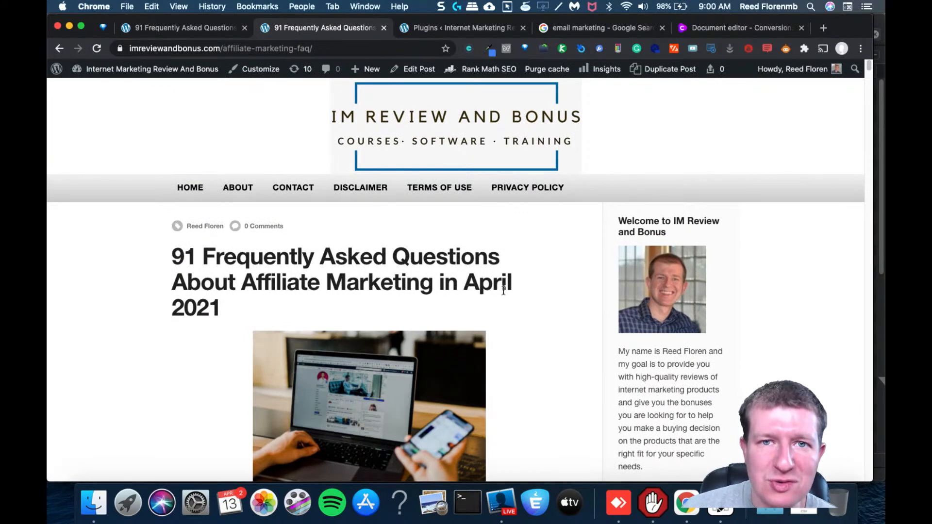
pyautogui.moveTo(407, 306)
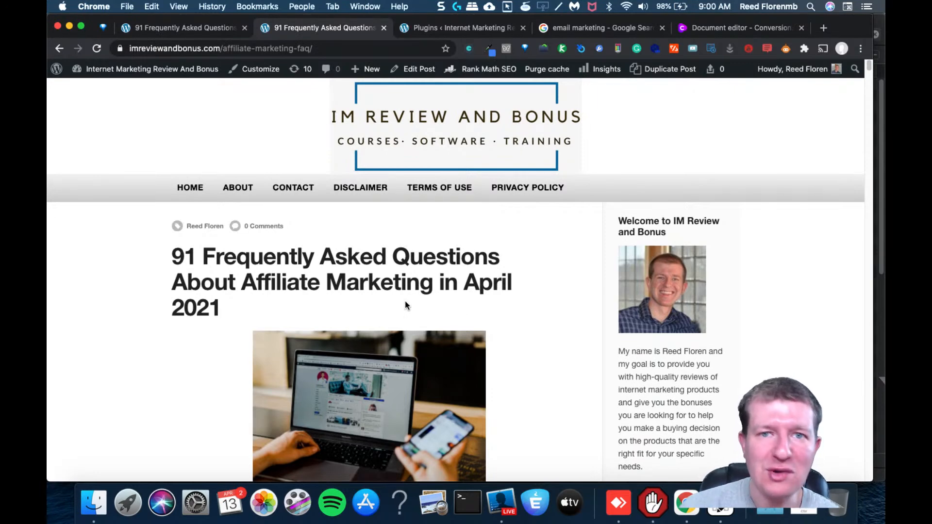
pyautogui.moveTo(463, 283)
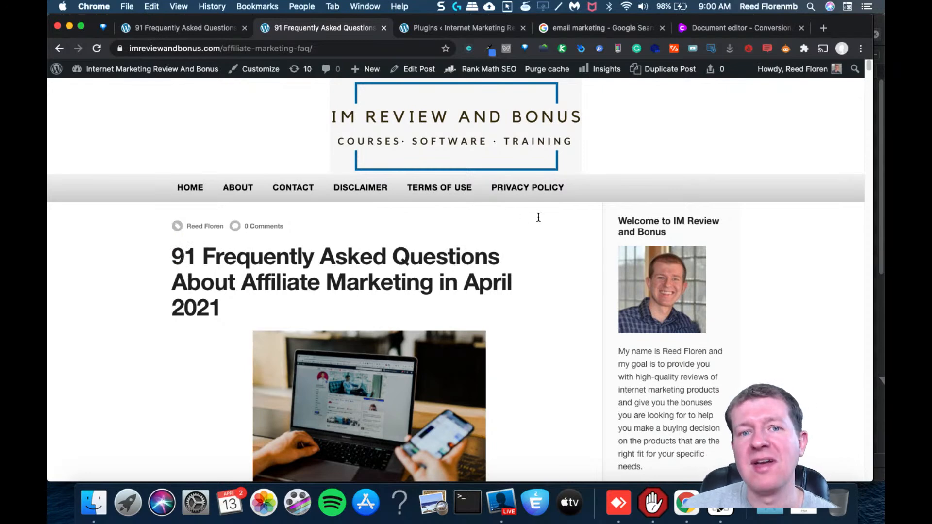
pyautogui.moveTo(521, 210)
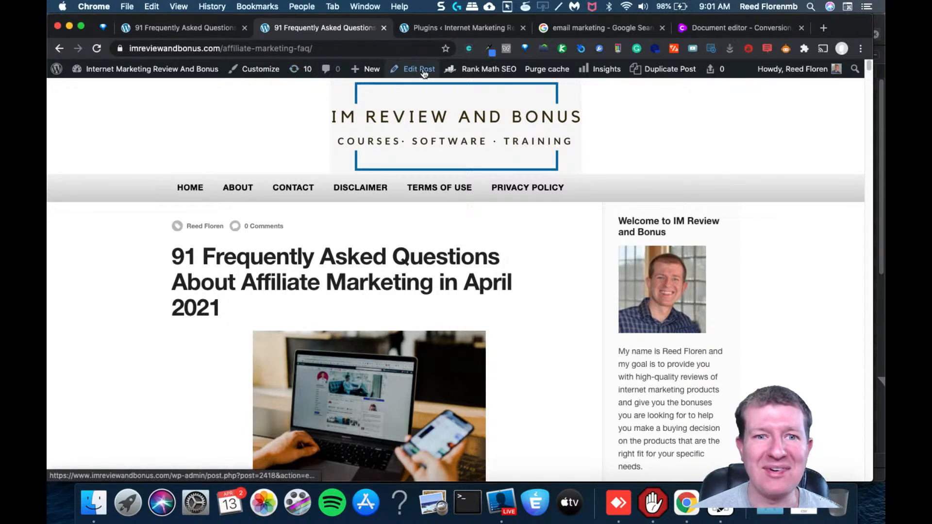
pyautogui.click(461, 28)
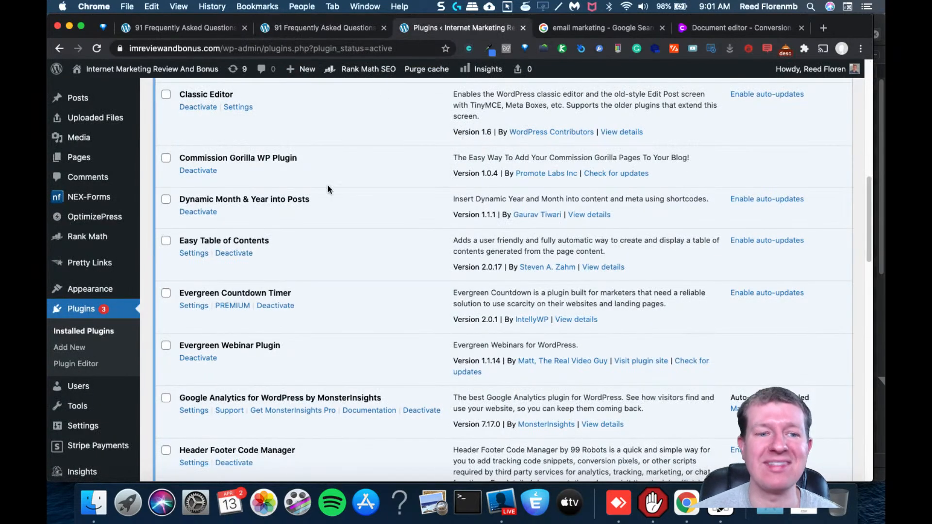
pyautogui.click(320, 27)
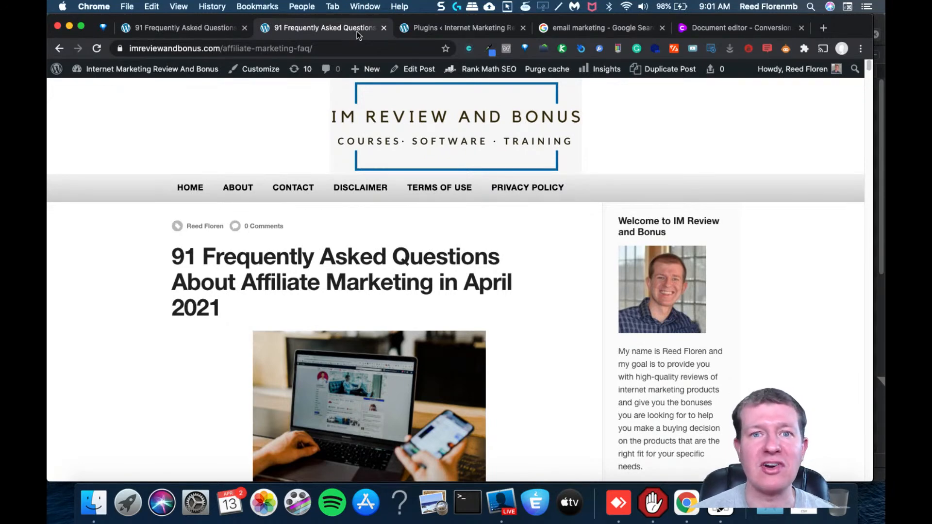
pyautogui.click(221, 48)
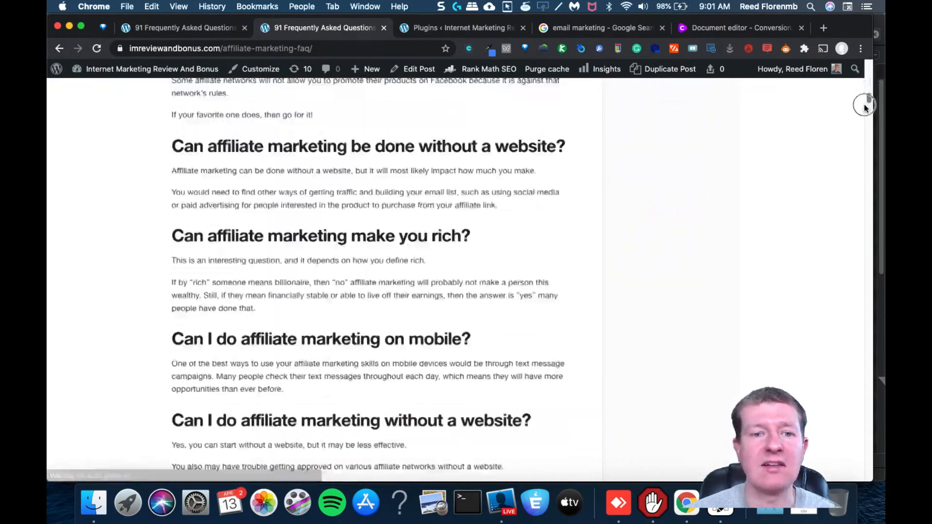
pyautogui.scroll(-3)
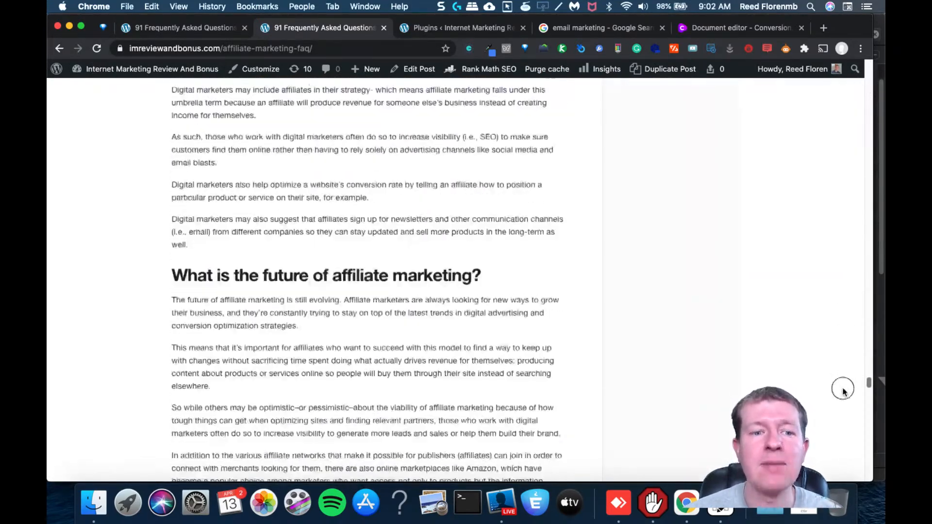
pyautogui.scroll(-3)
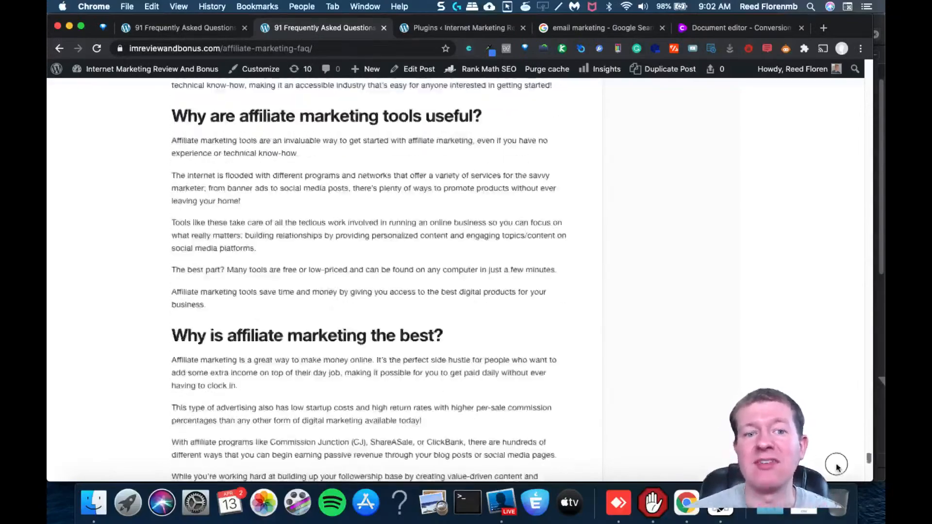
pyautogui.scroll(-3)
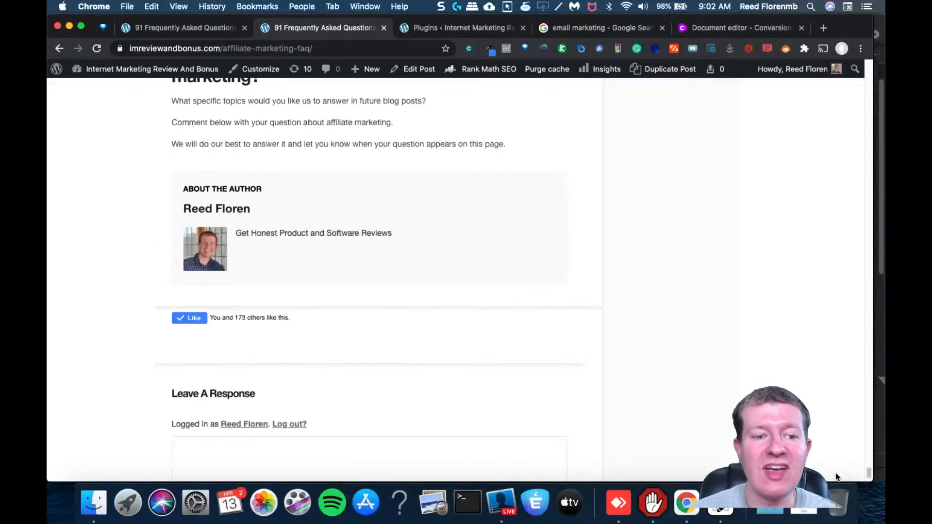